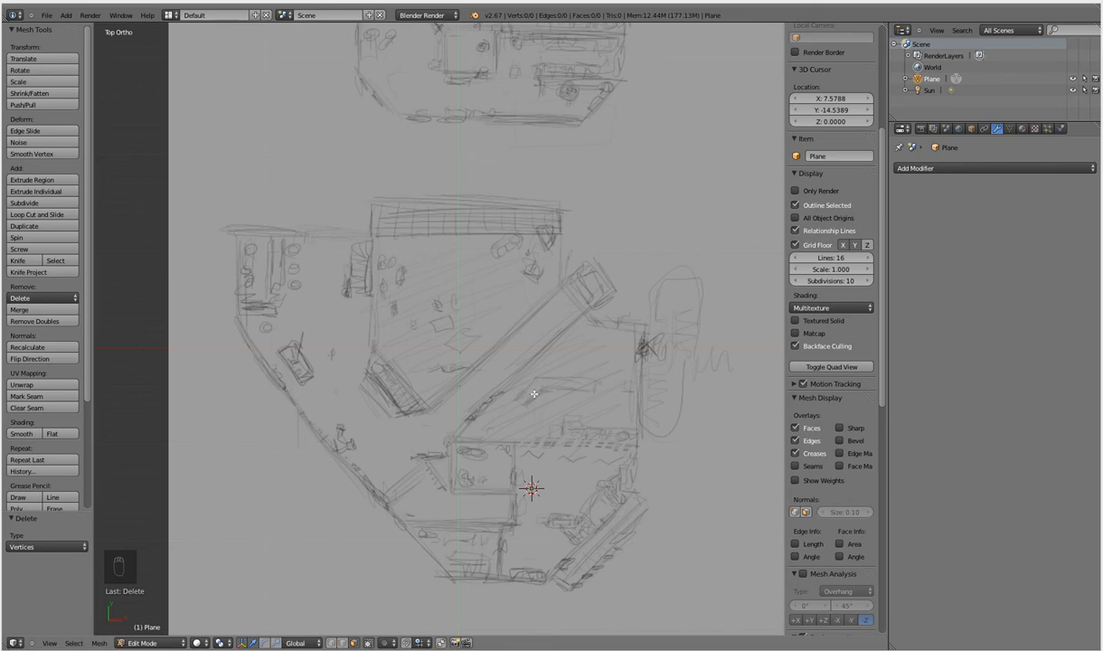
{"action": "mouse_move", "coordinate": [533, 390]}
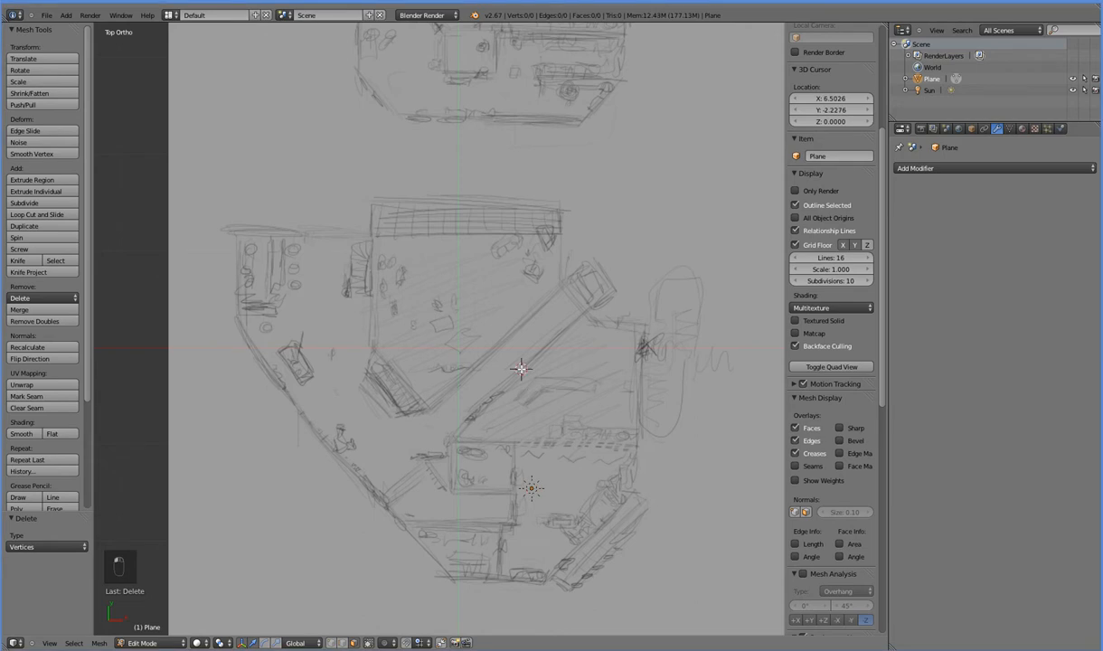
Add a single-face square plane at the scene origin over the floor-plan sketch.
{"action": "key", "text": "shift+c"}
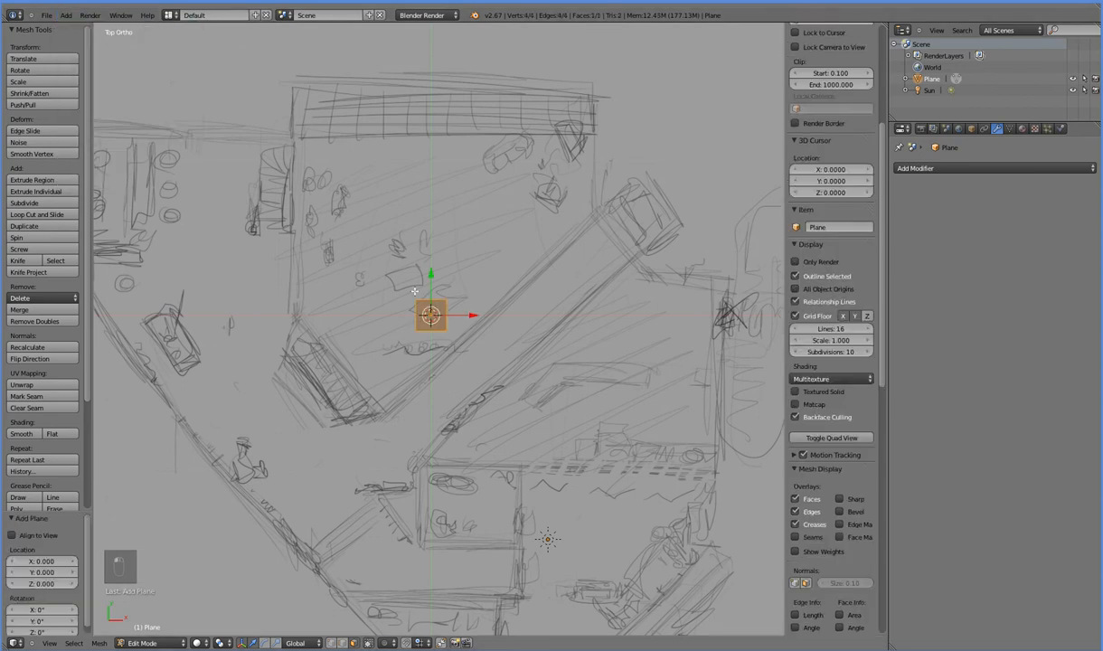
{"action": "key", "text": "Tab"}
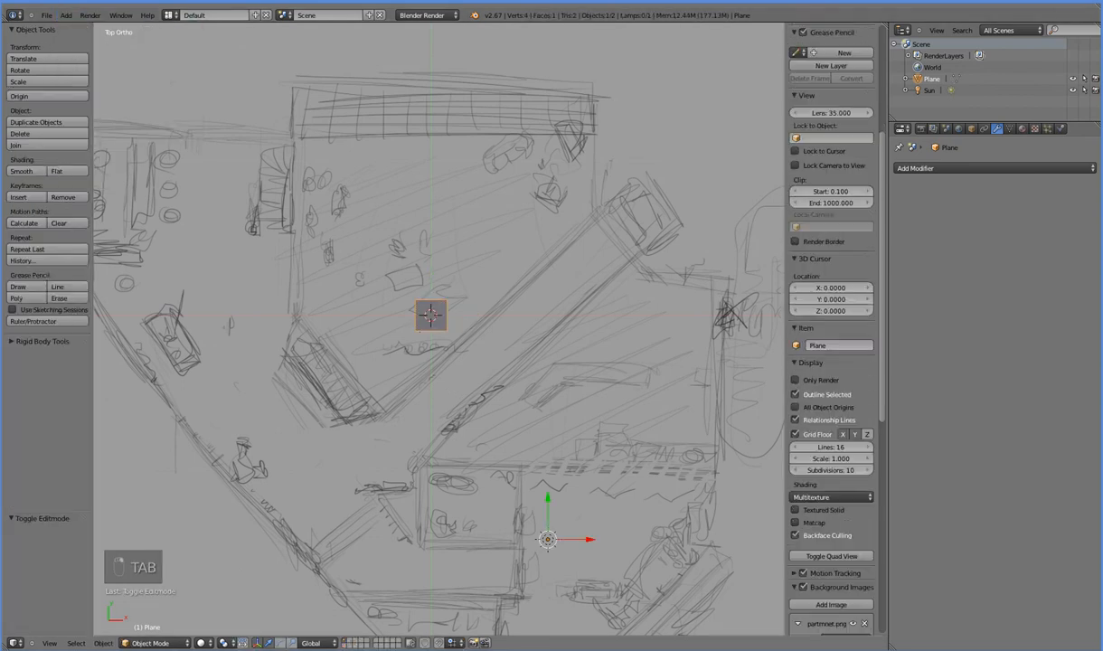
{"action": "key", "text": "Tab"}
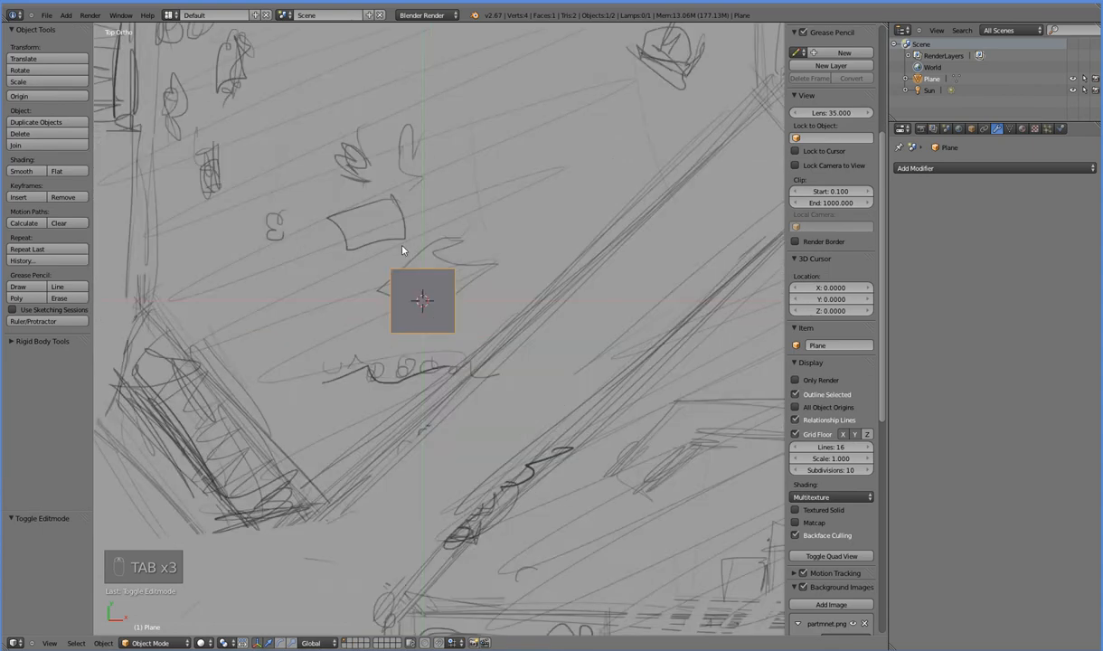
{"action": "key", "text": "Tab"}
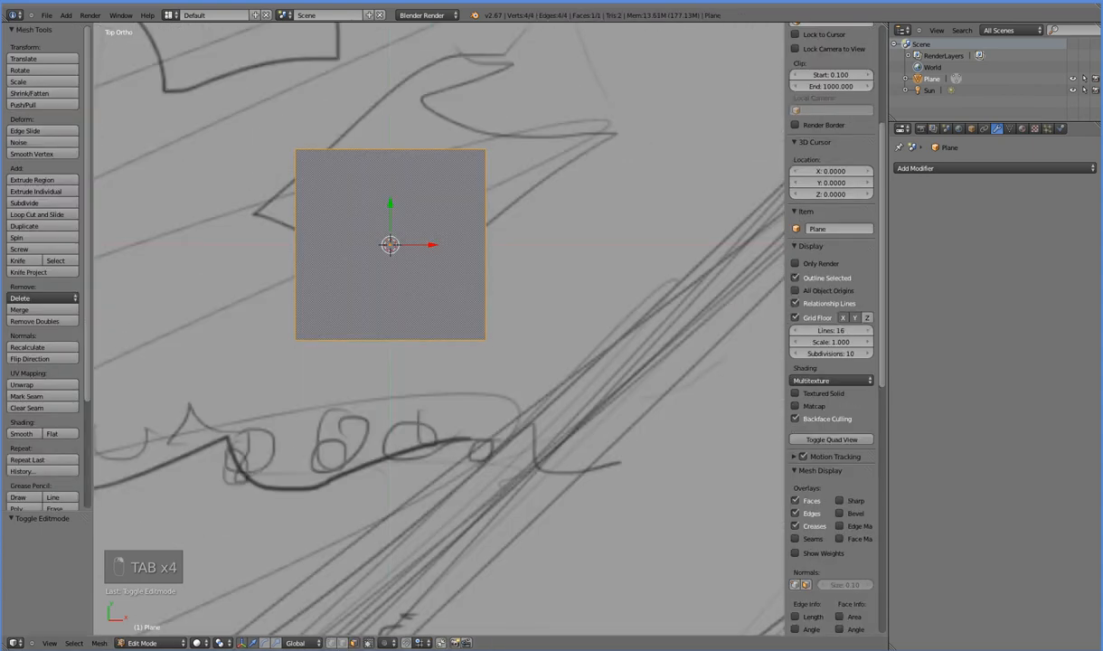
Collapse the plane to one vertex and move it 14 up and 8 left onto the corner.
{"action": "left_click", "coordinate": [296, 341]}
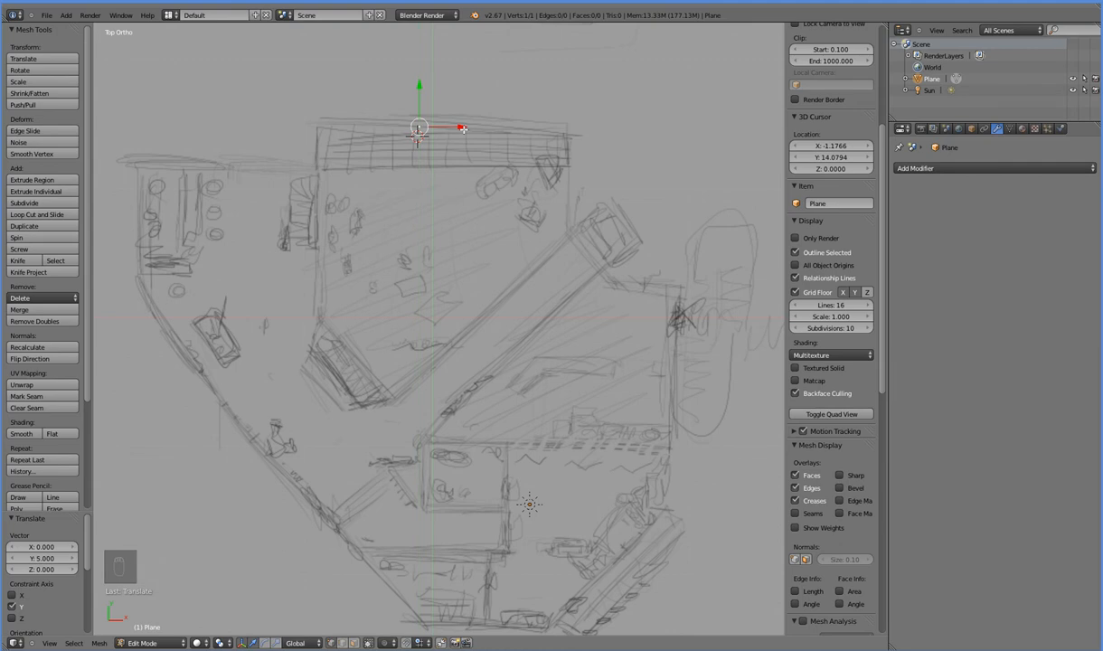
{"action": "key", "text": "ctrl+z"}
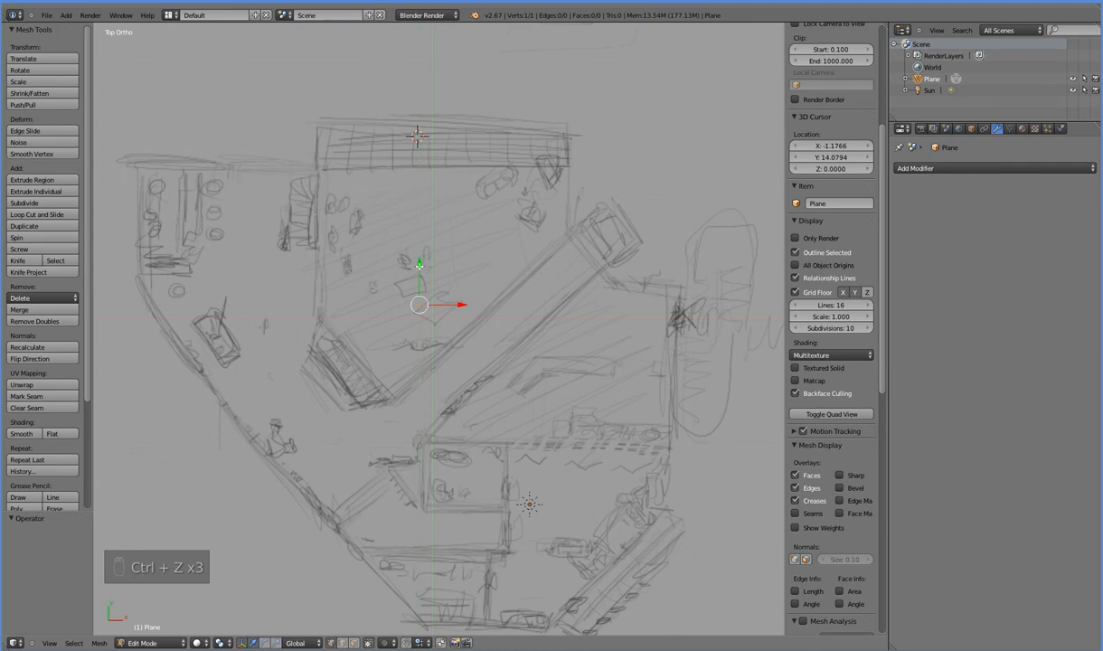
{"action": "key", "text": "ctrl+z"}
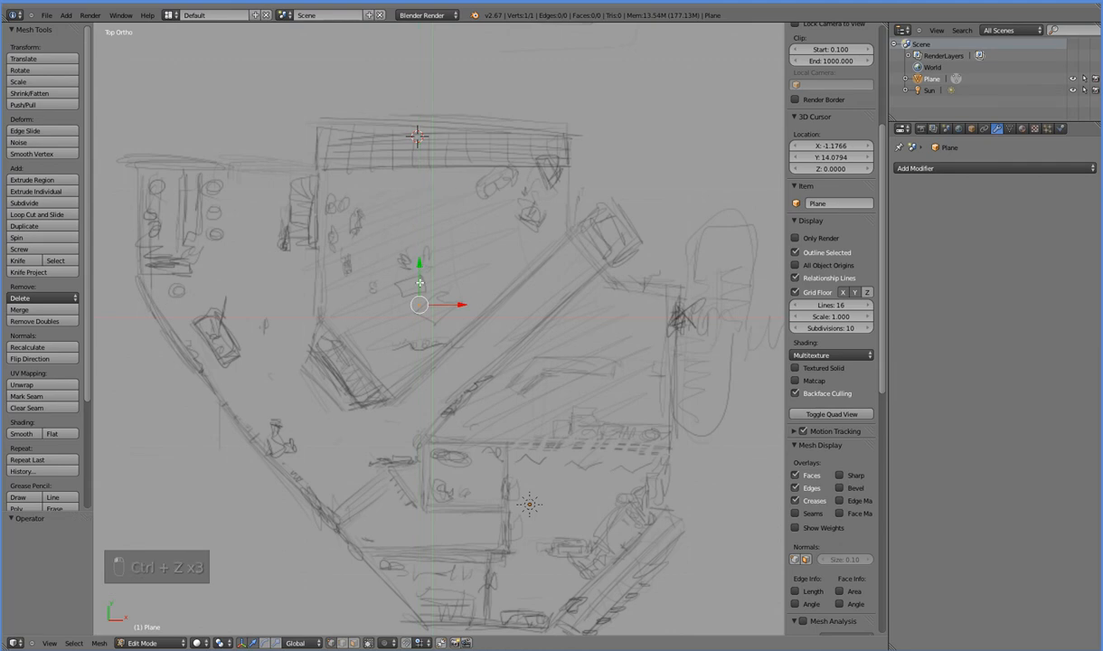
{"action": "left_click_drag", "start_coordinate": [419, 305], "coordinate": [422, 110]}
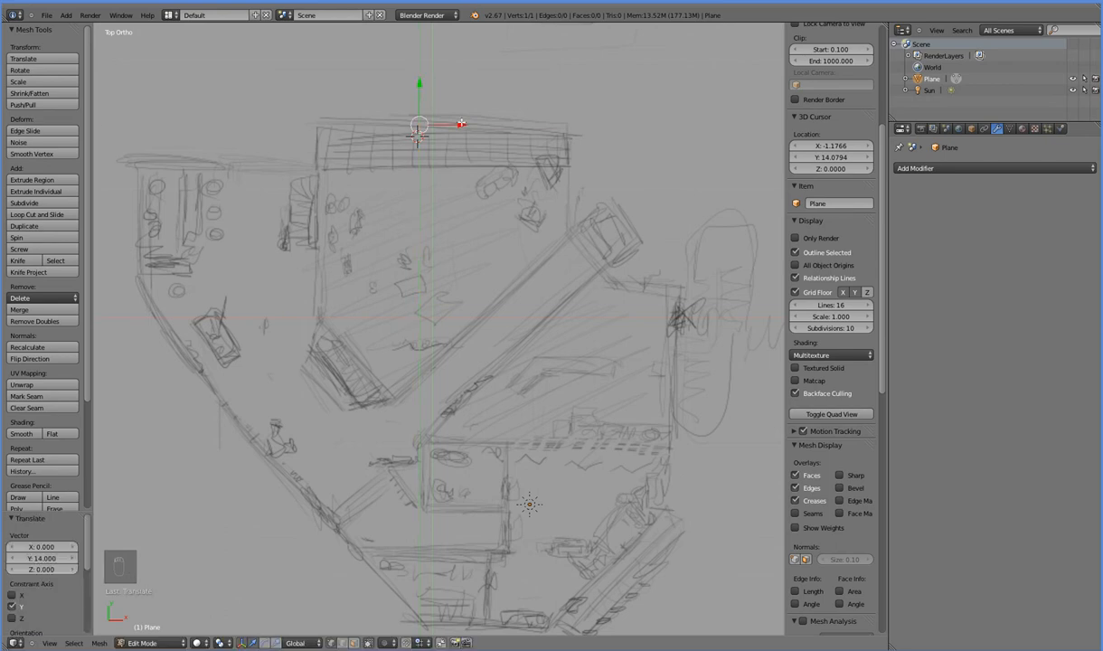
{"action": "left_click_drag", "start_coordinate": [419, 124], "coordinate": [316, 124]}
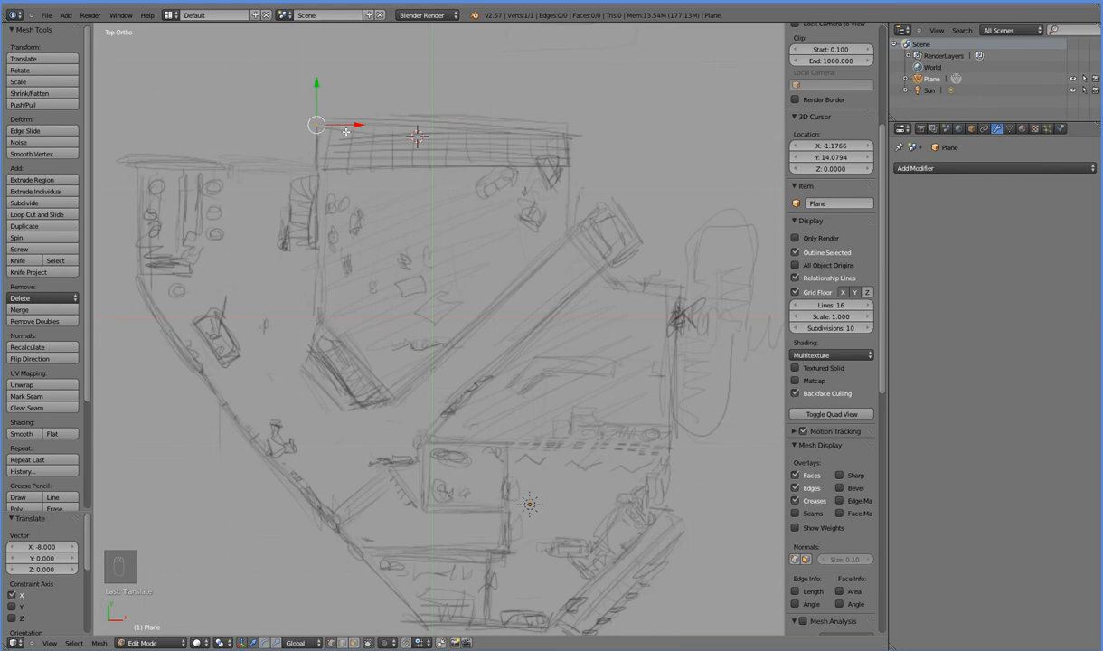
{"action": "mouse_move", "coordinate": [351, 132]}
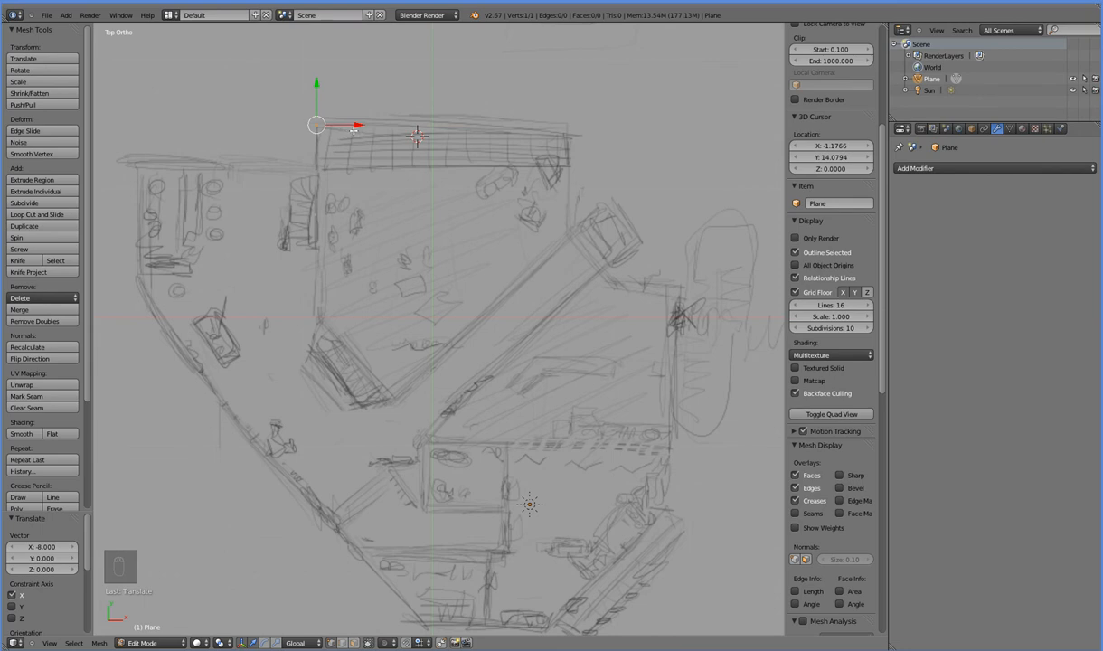
Extrude the corner vertex into a seven-vertex chain along the upper building outline.
{"action": "key", "text": "e"}
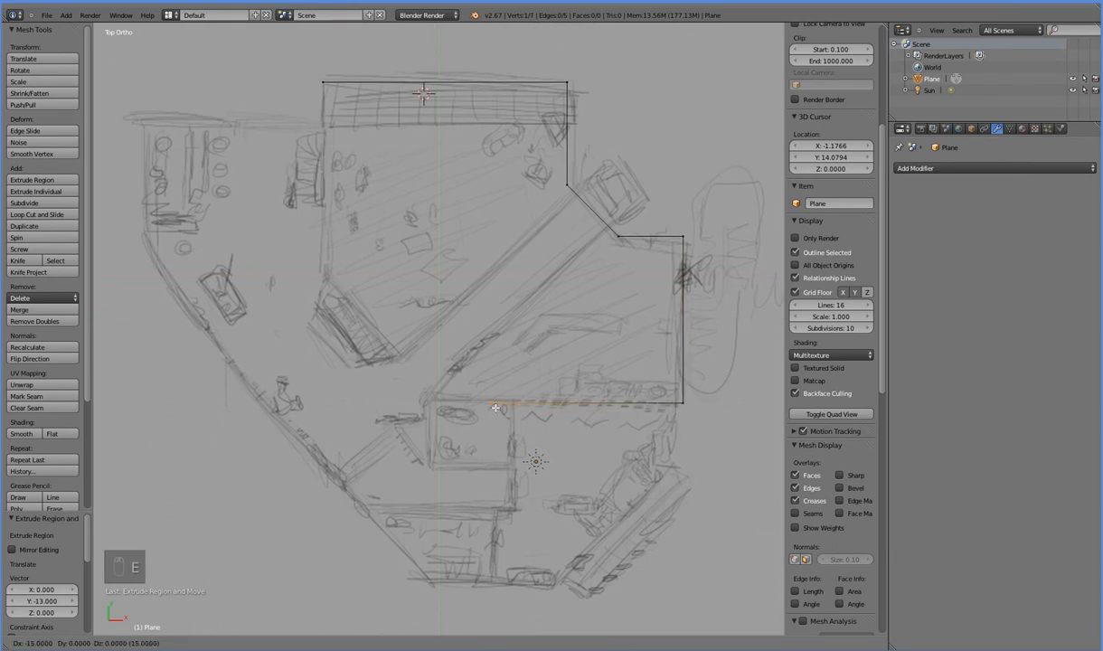
{"action": "mouse_move", "coordinate": [454, 407]}
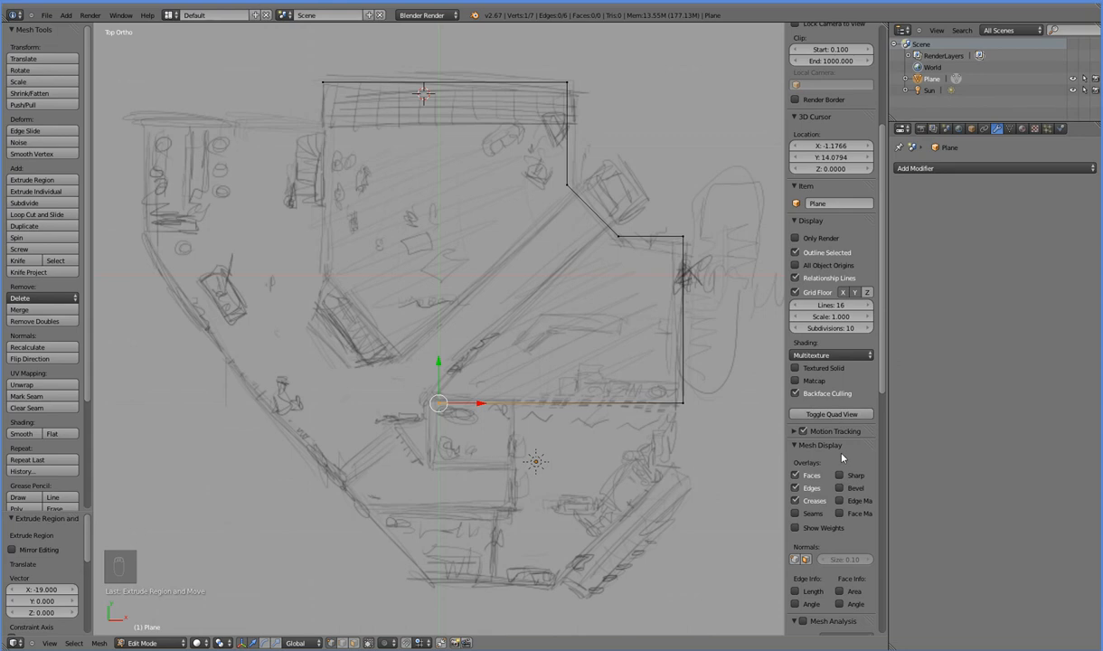
Lower the background image opacity to 0.327 and extrude the outline 15 down the left side.
{"action": "scroll", "scroll_direction": "down", "scroll_amount": 3}
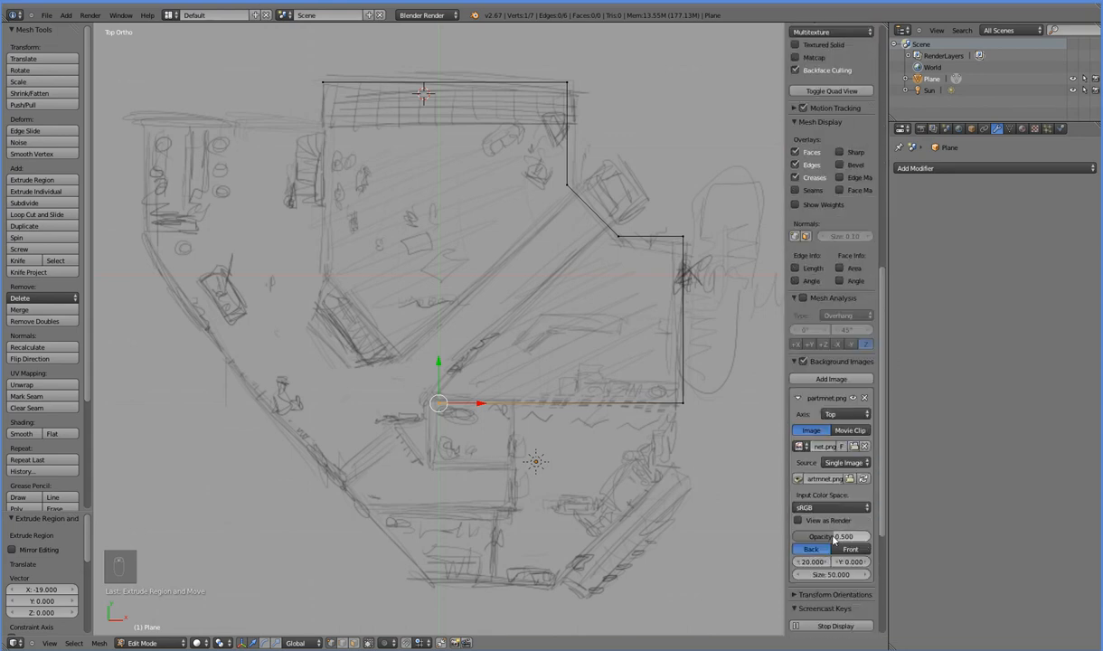
{"action": "left_click_drag", "start_coordinate": [841, 537], "coordinate": [818, 537]}
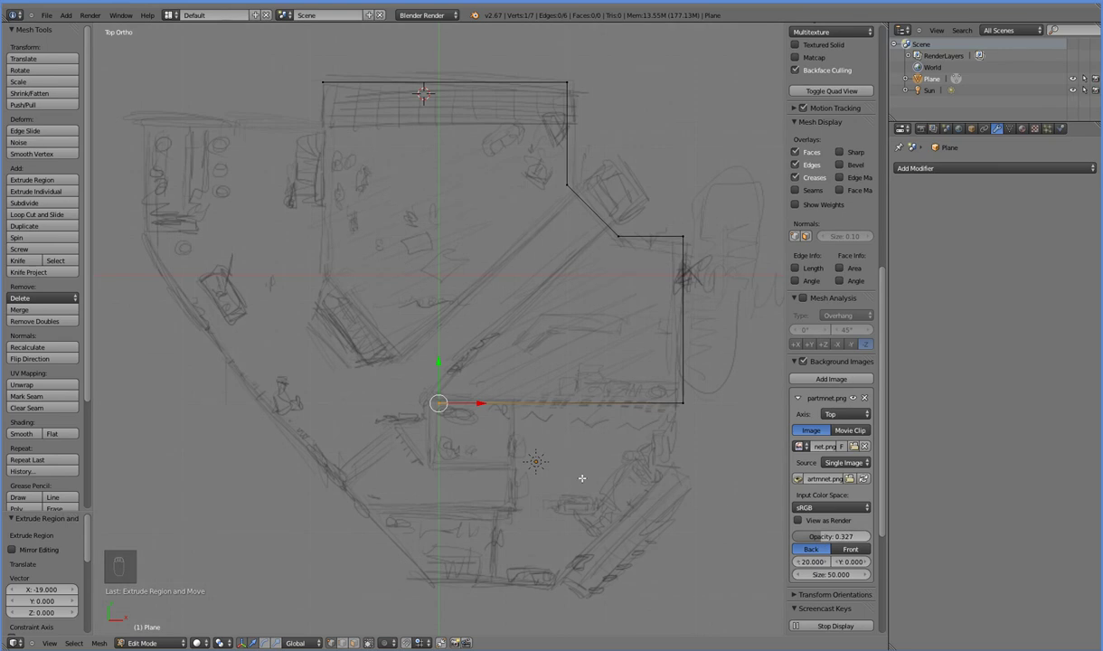
{"action": "key", "text": "e"}
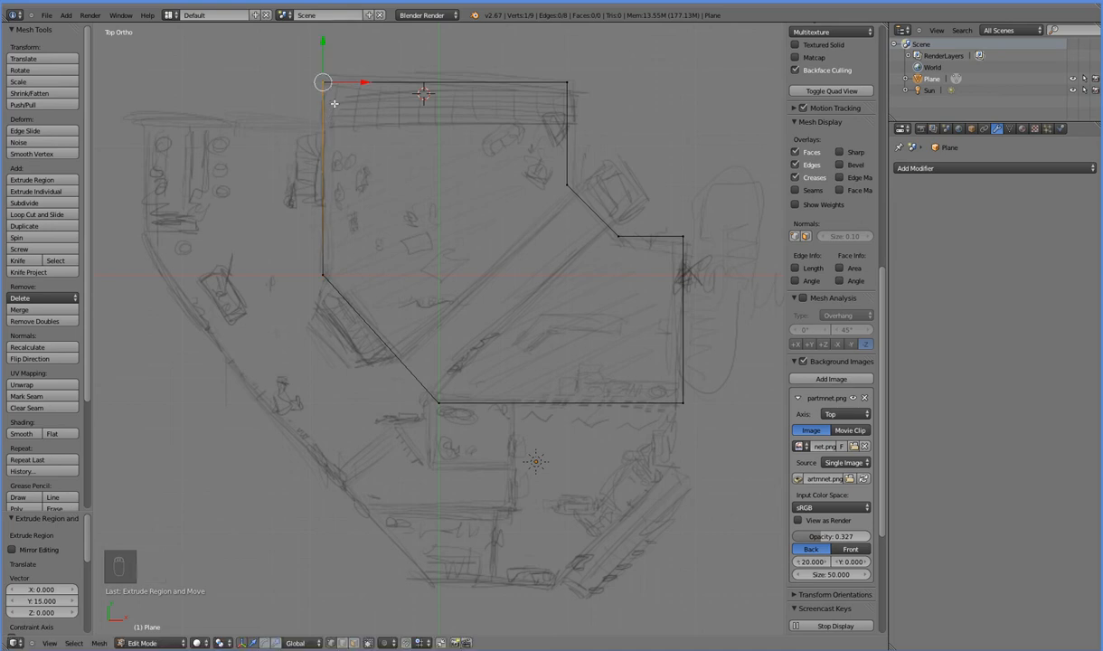
Extrude around the lower building section and fill the twelve-vertex loop into faces.
{"action": "key", "text": "ctrl+z"}
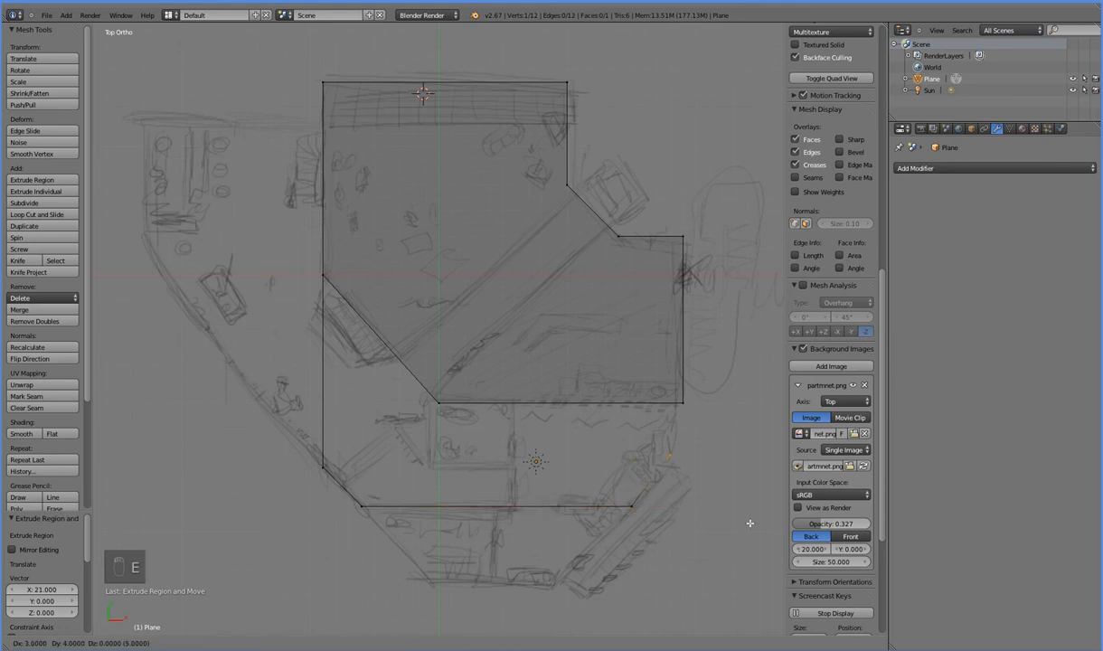
{"action": "key", "text": "f"}
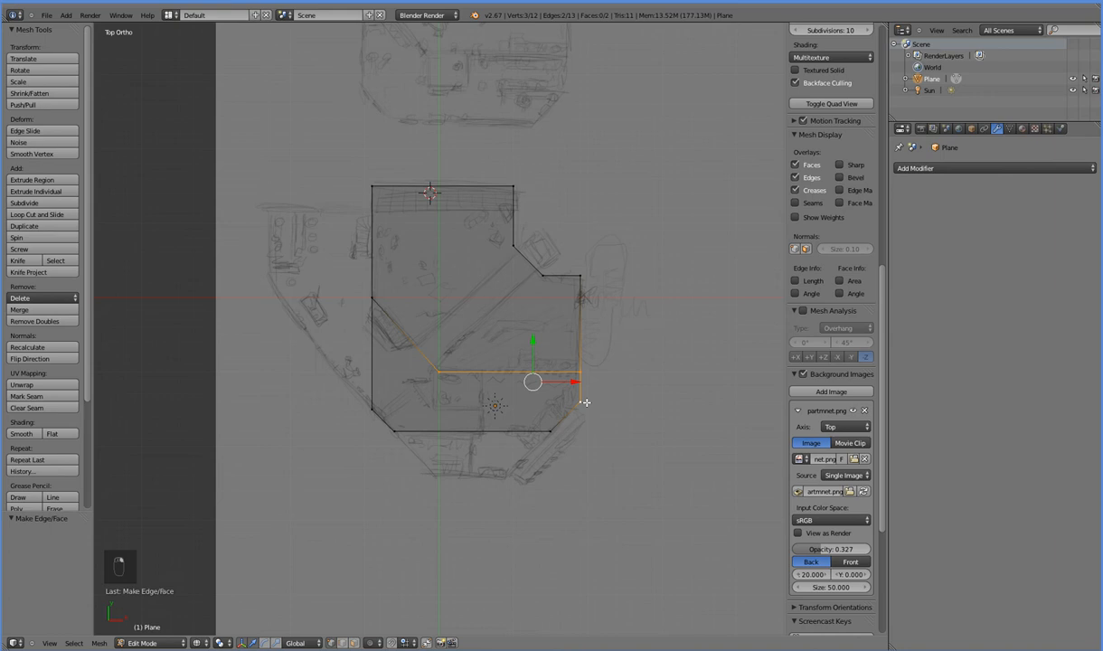
Extrude the dividing edge 3 units upward into a vertical wall face.
{"action": "key", "text": "NUMPAD_7"}
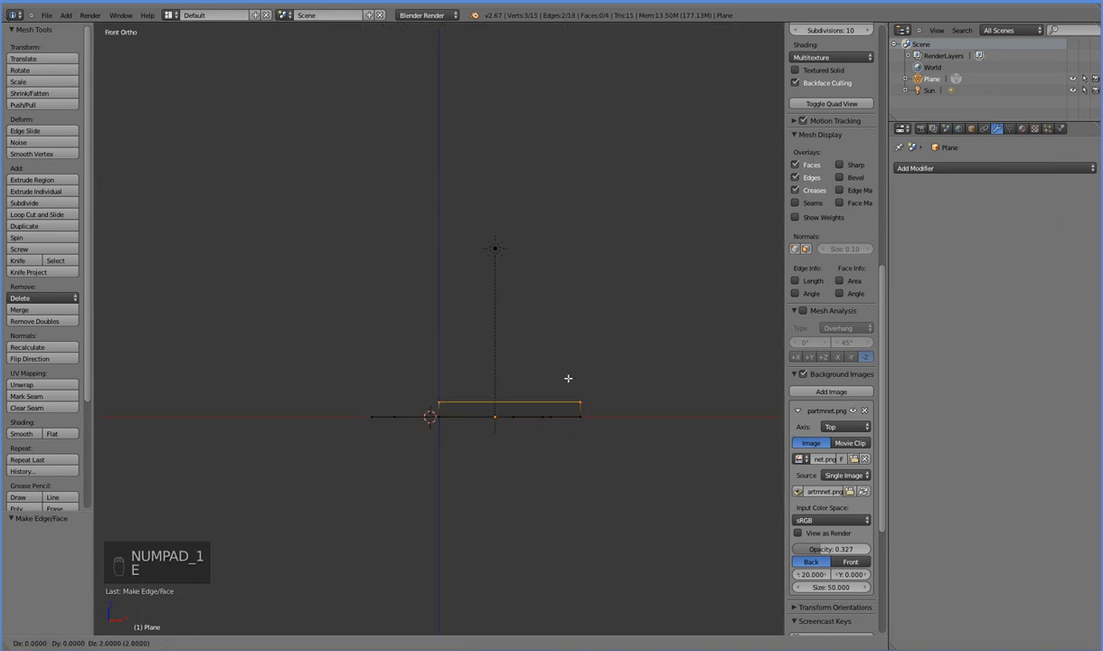
{"action": "key", "text": "e"}
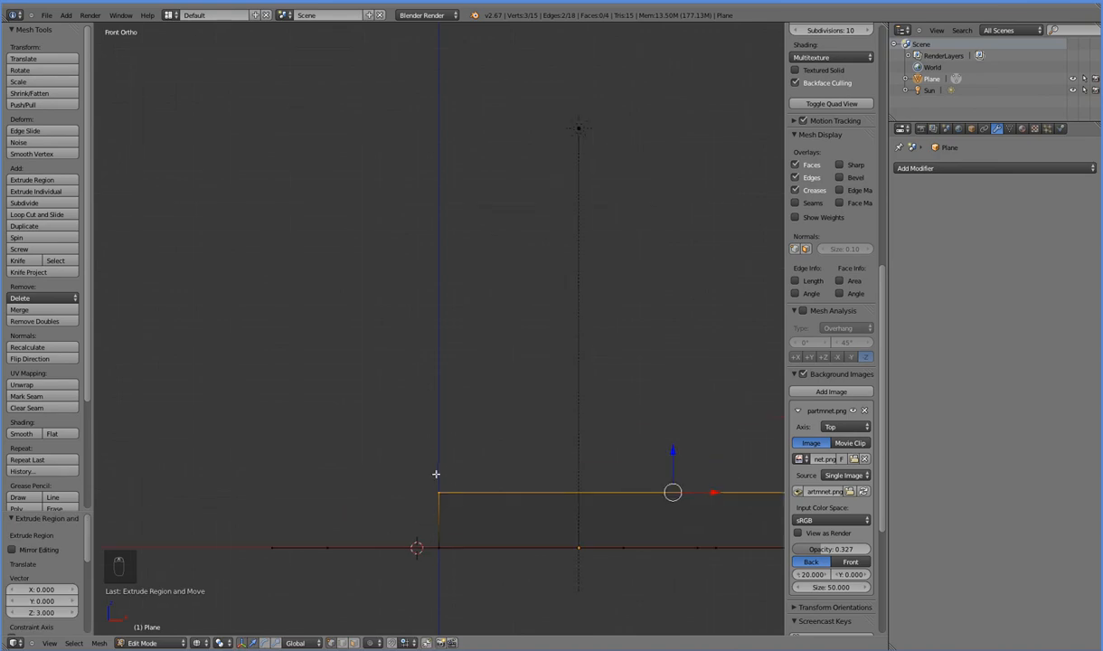
{"action": "mouse_move", "coordinate": [430, 503]}
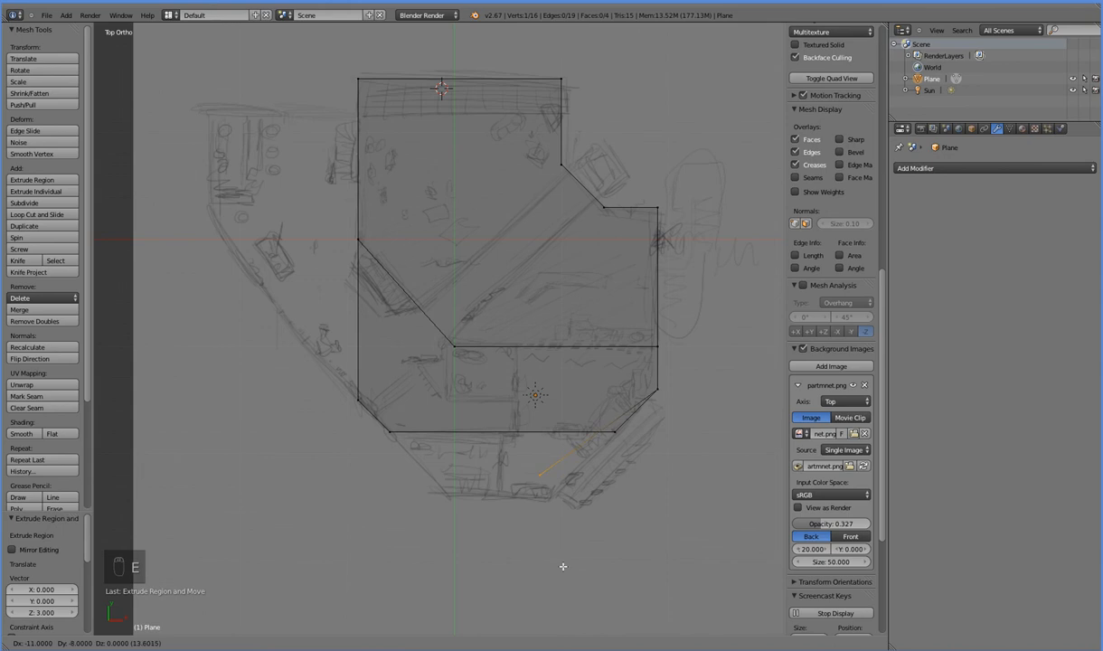
{"action": "mouse_move", "coordinate": [579, 571]}
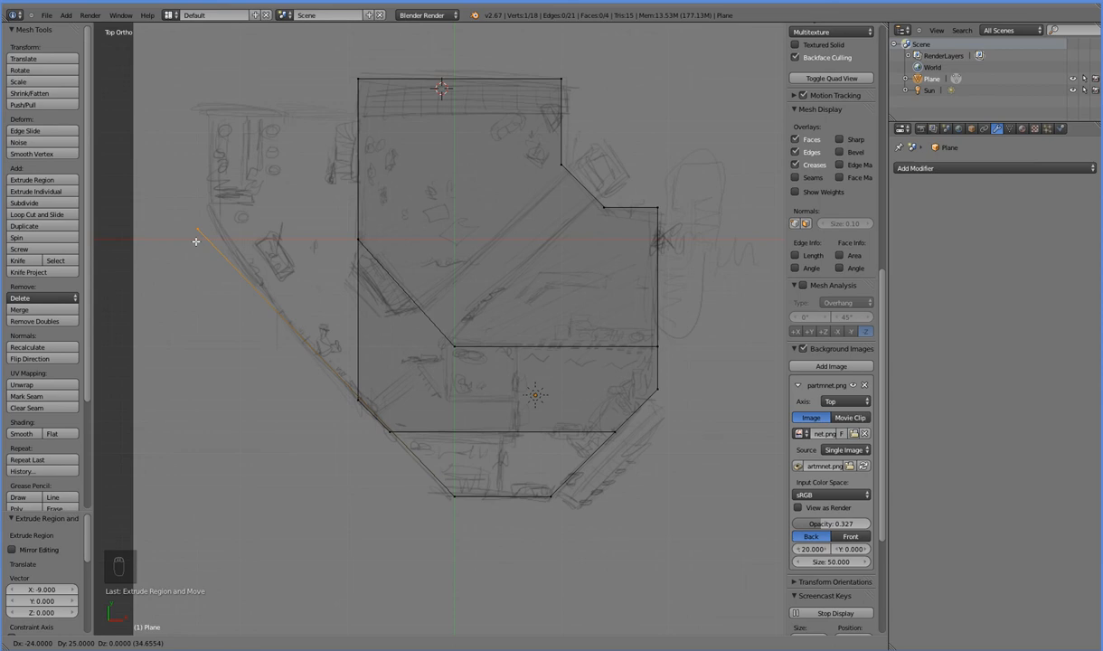
{"action": "mouse_move", "coordinate": [191, 247]}
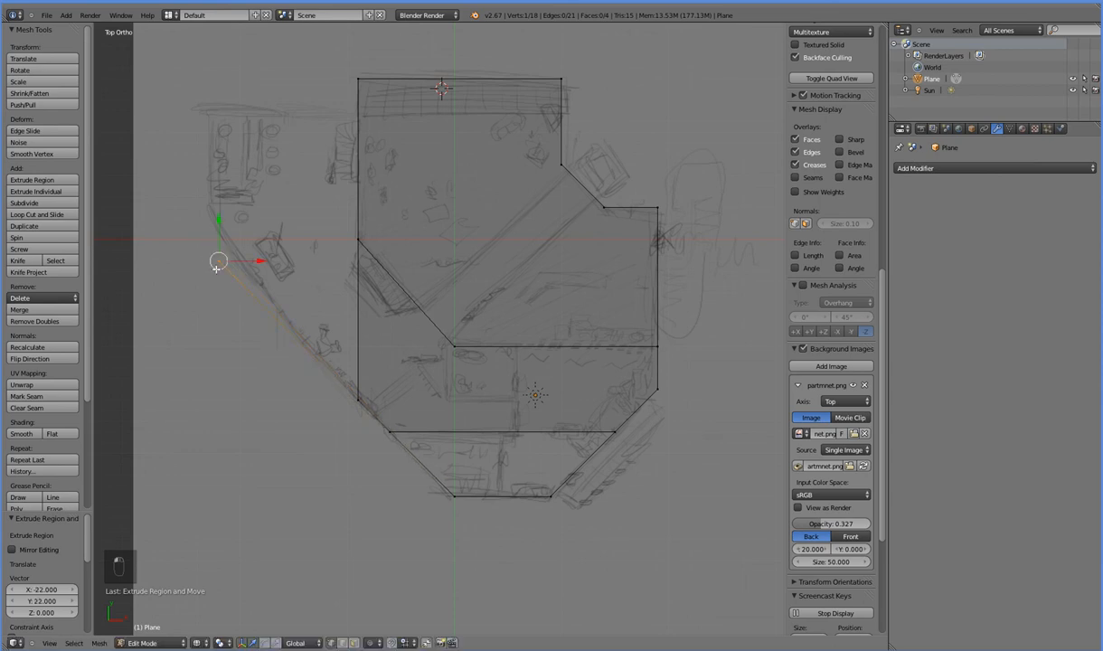
Extrude the edge along X, fill the narrow window face, and view the plan from above.
{"action": "key", "text": "e"}
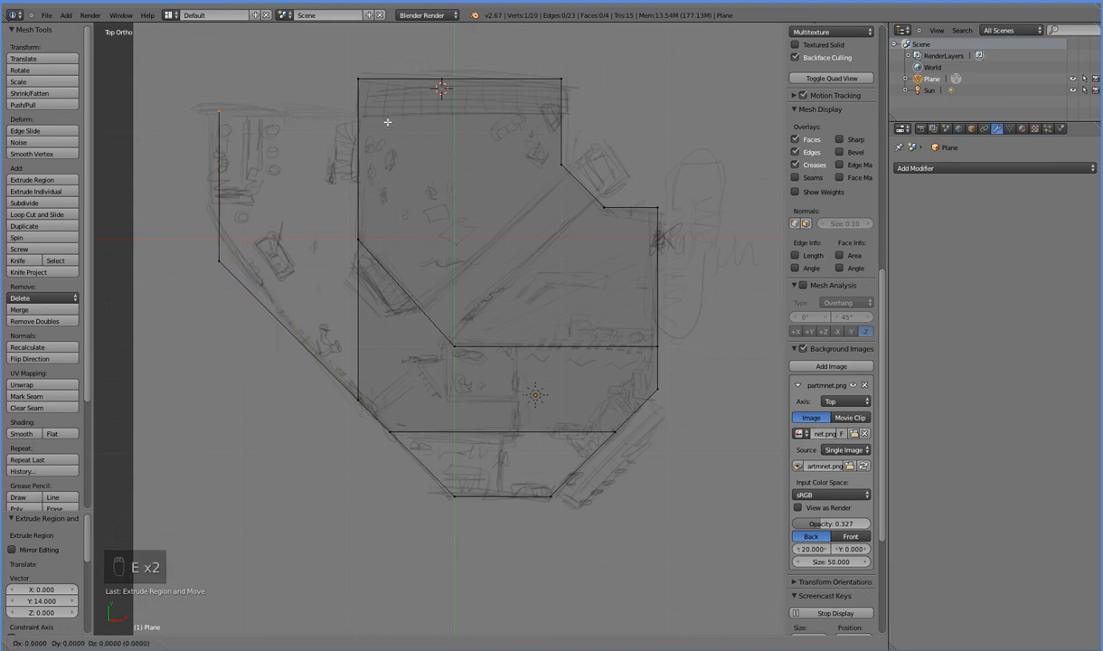
{"action": "mouse_move", "coordinate": [559, 122]}
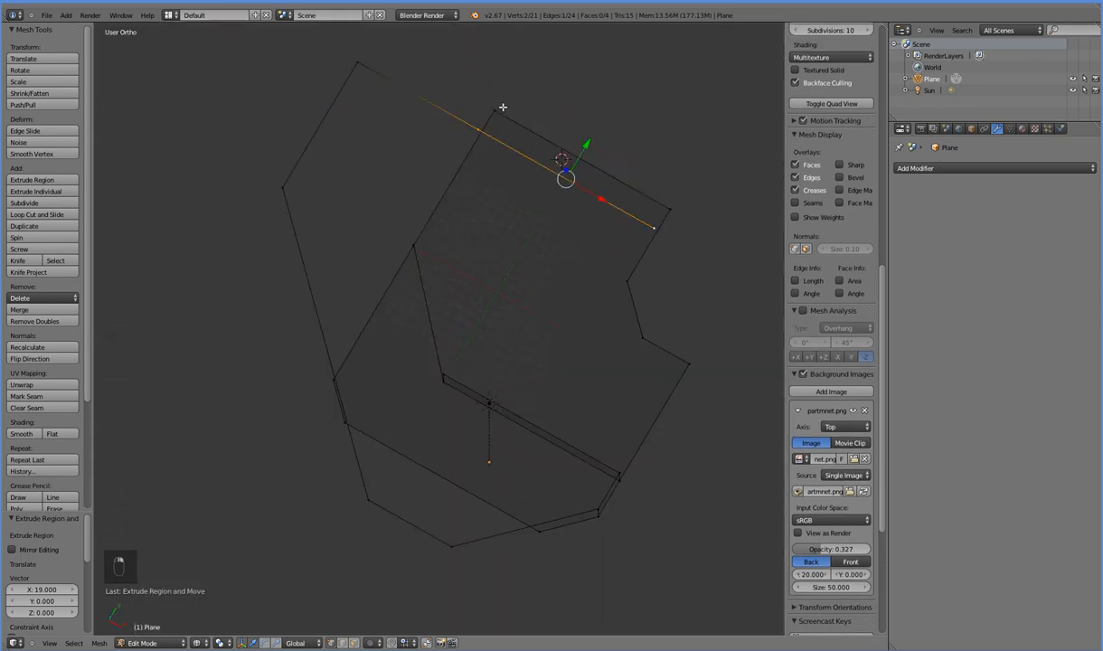
{"action": "key", "text": "f"}
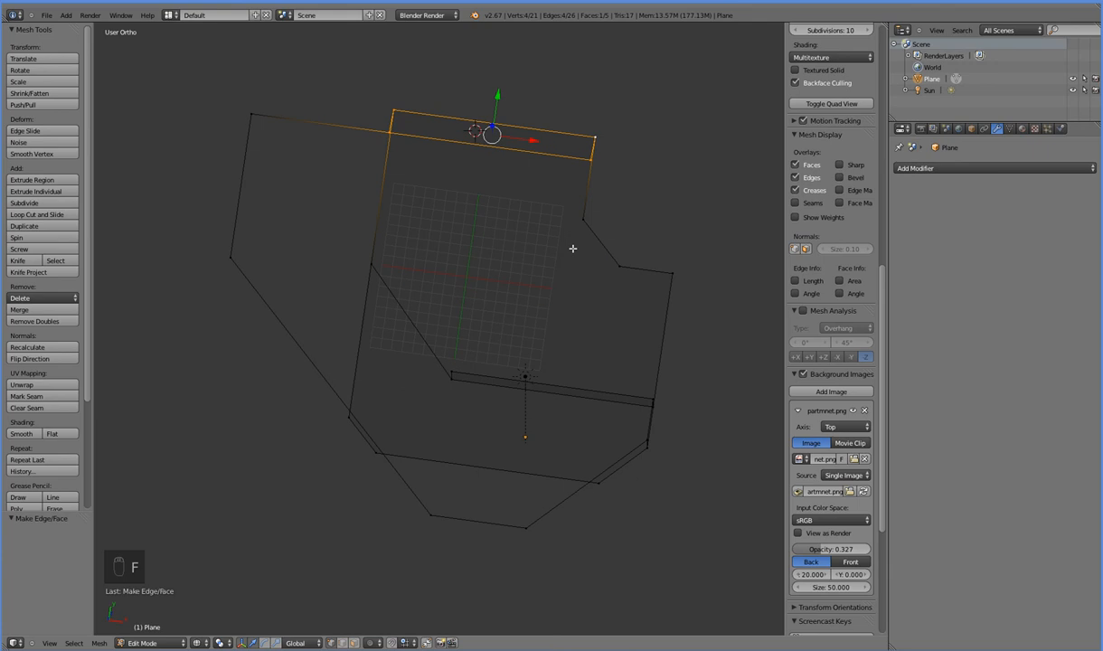
{"action": "key", "text": "NUMPAD_7"}
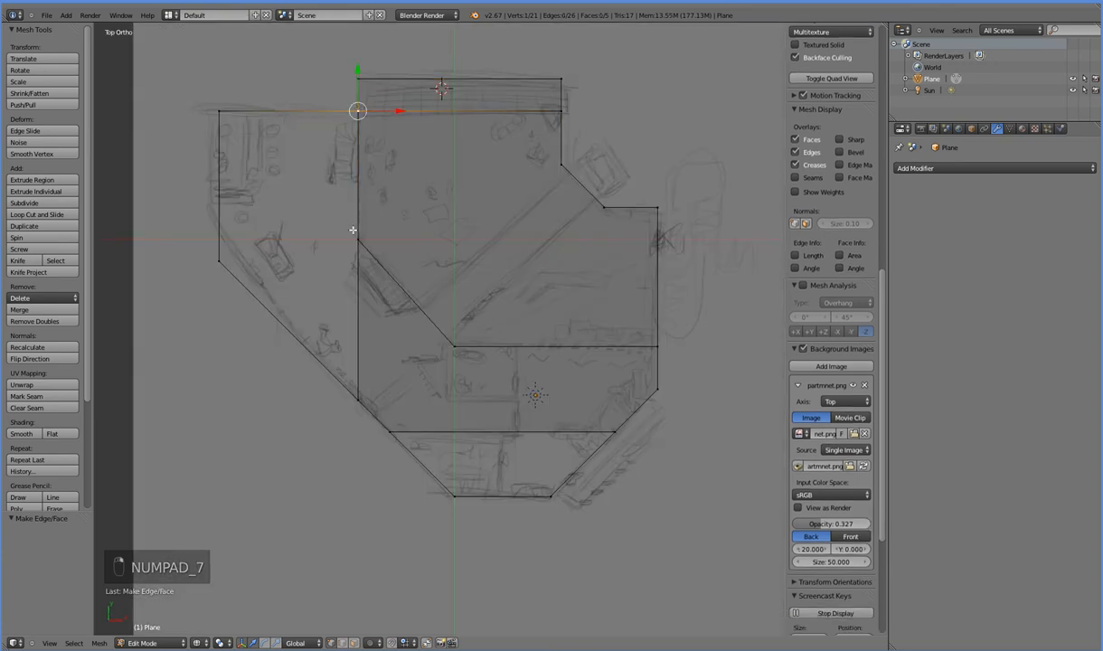
Extrude the corner vertex 12 units down, then extrude another edge diagonally across the sketch.
{"action": "key", "text": "e"}
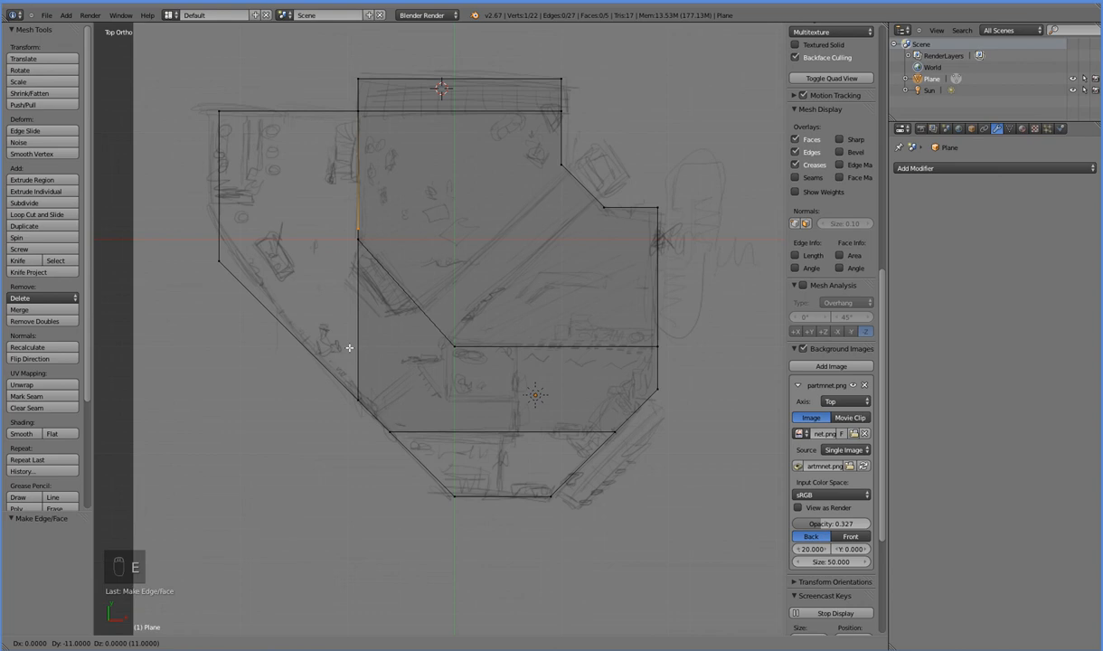
{"action": "mouse_move", "coordinate": [349, 355]}
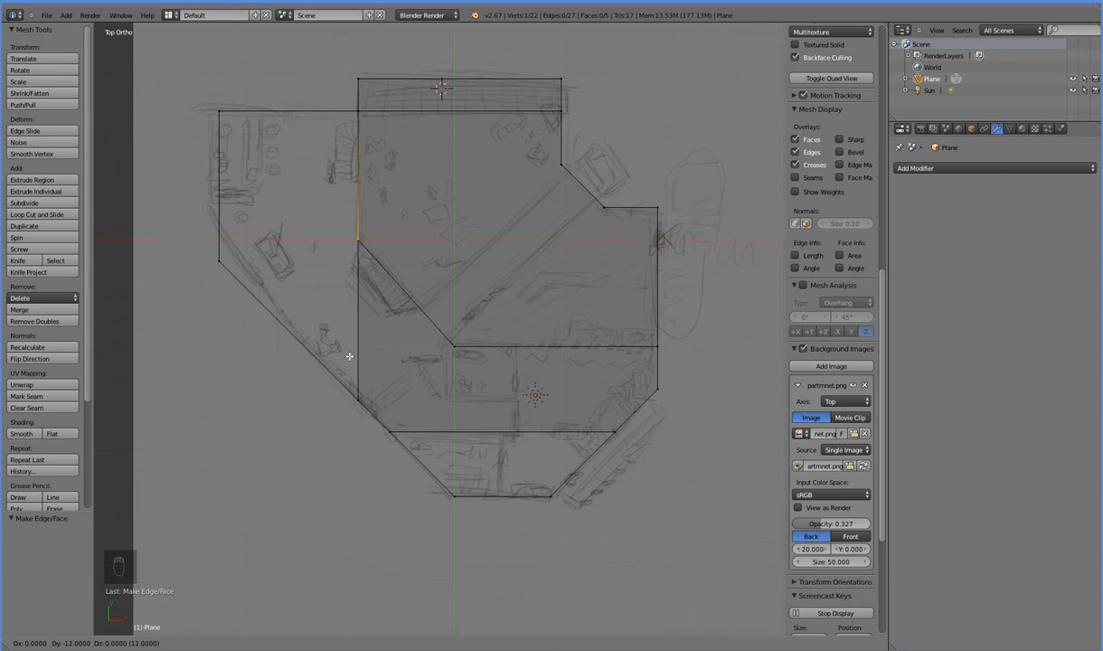
{"action": "key", "text": "e"}
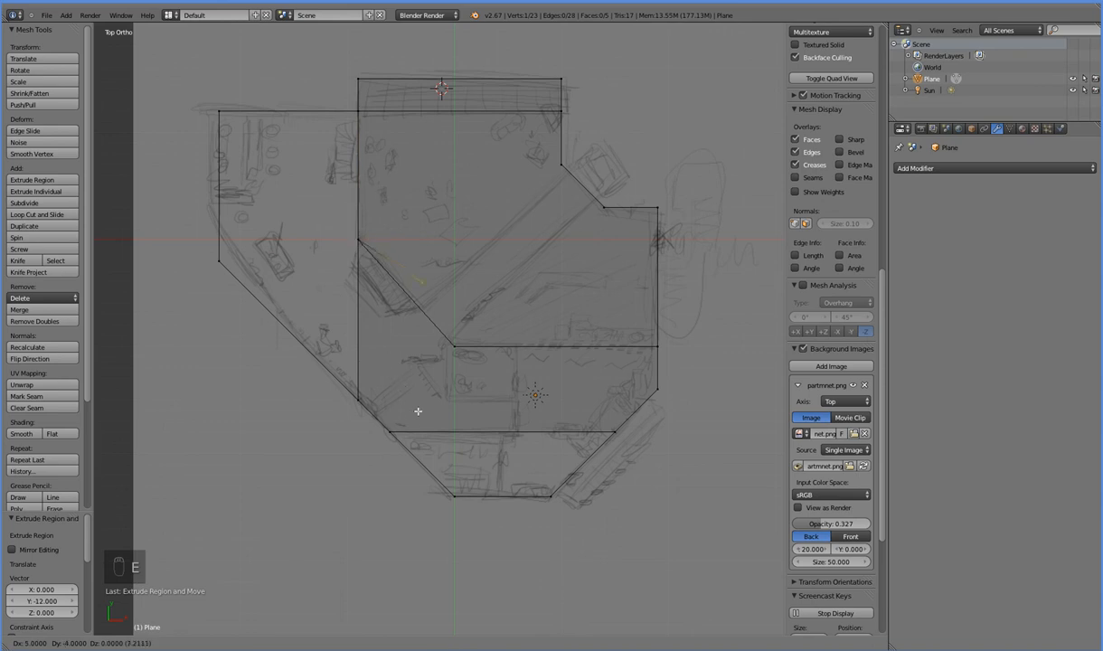
{"action": "mouse_move", "coordinate": [451, 461]}
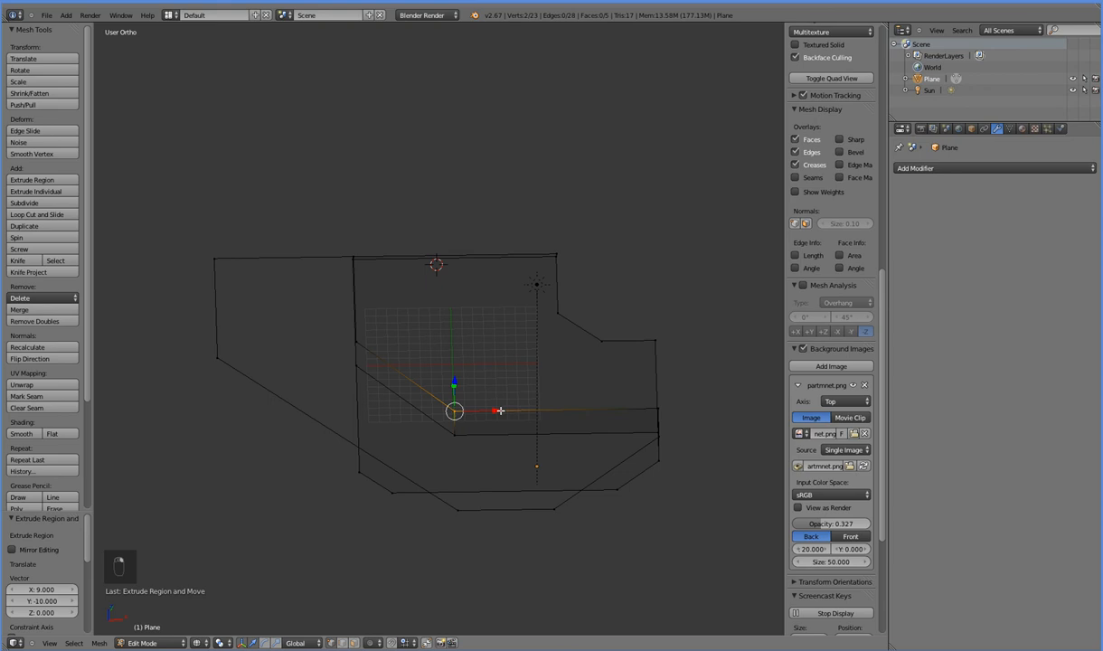
Undo the stray extrusion and delete the unwanted face and edges, leaving 22 vertices.
{"action": "key", "text": "alt+m"}
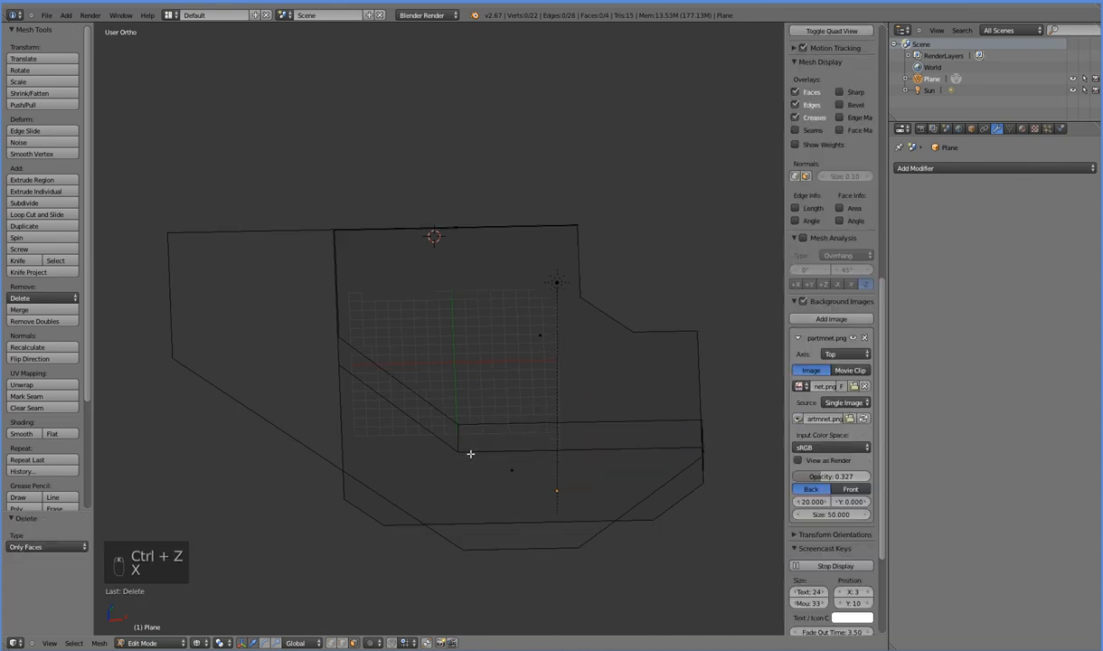
{"action": "key", "text": "ctrl+z"}
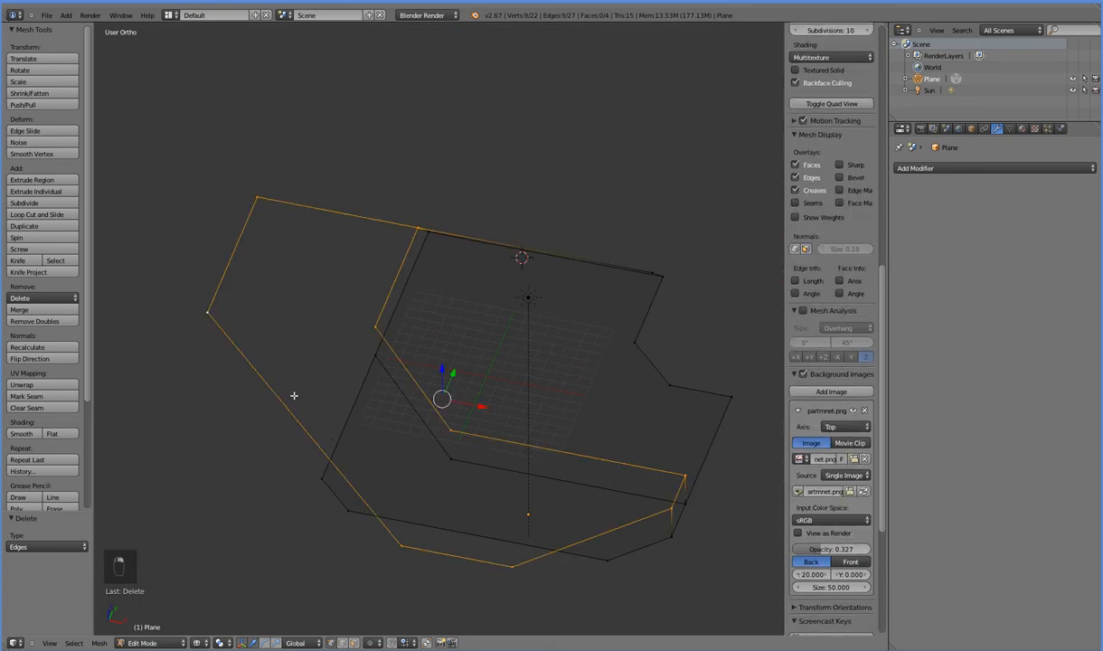
Fill the left wing outline with a fifth face and flip its normals.
{"action": "key", "text": "f"}
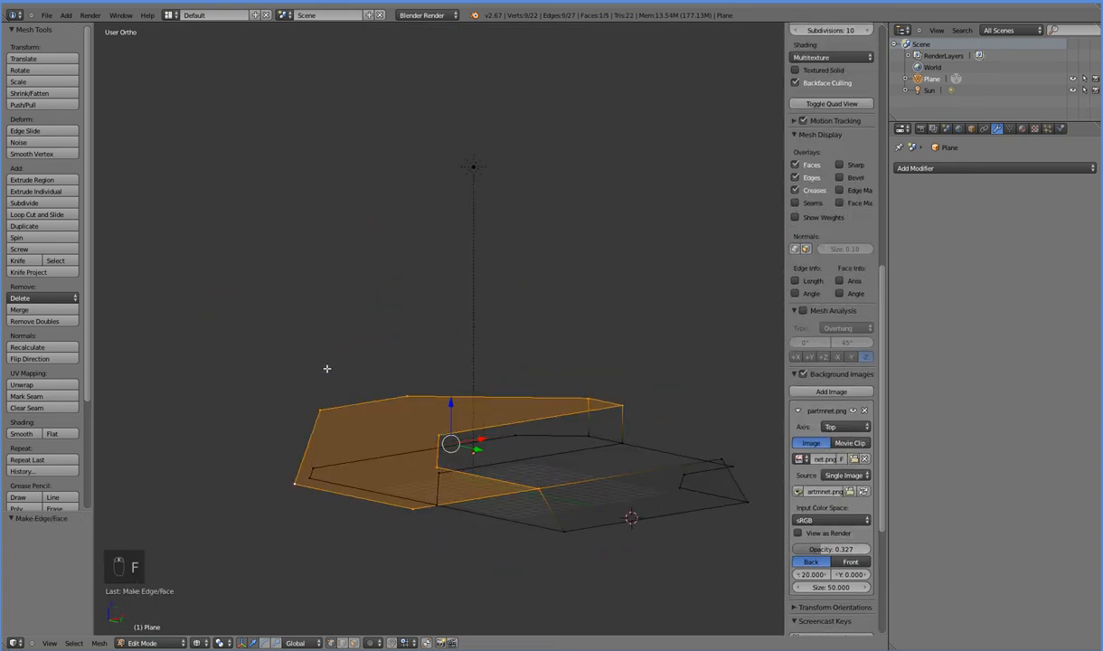
{"action": "left_click", "coordinate": [30, 359]}
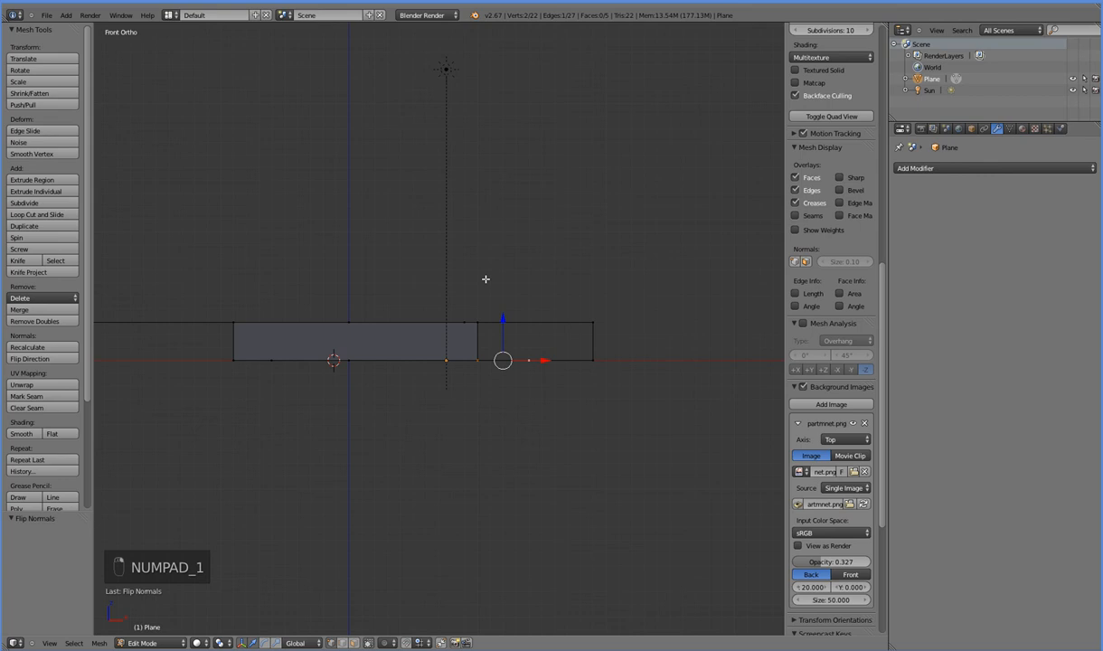
Raise a 3-unit wall at the upper floor's notch edge and undo the trial diagonal walkway.
{"action": "key", "text": "e"}
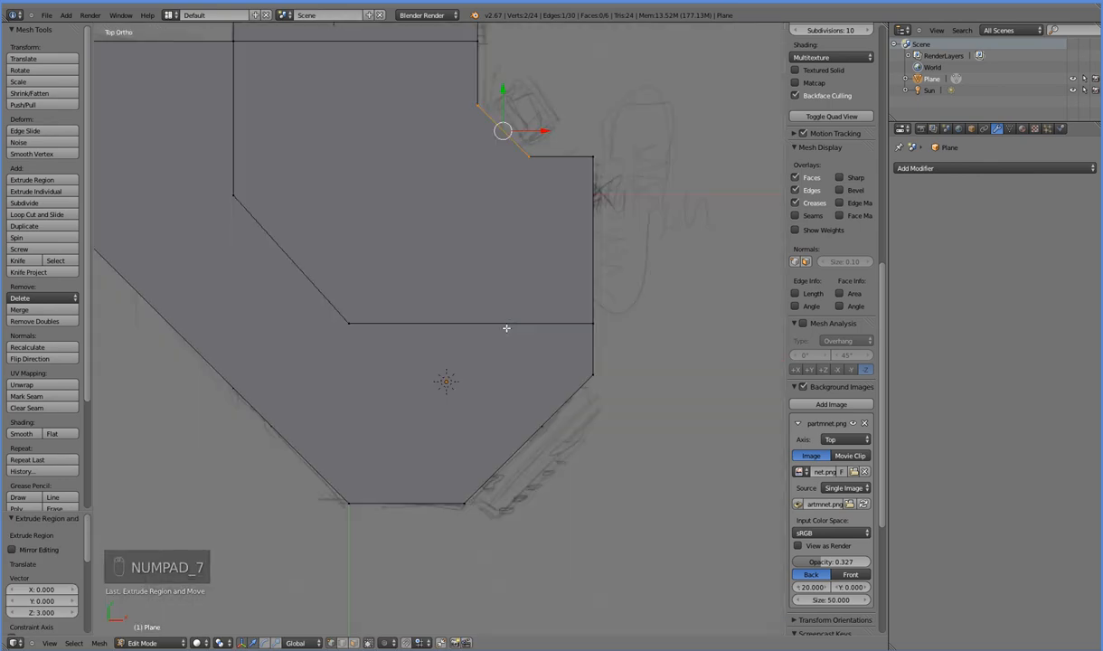
{"action": "key", "text": "z"}
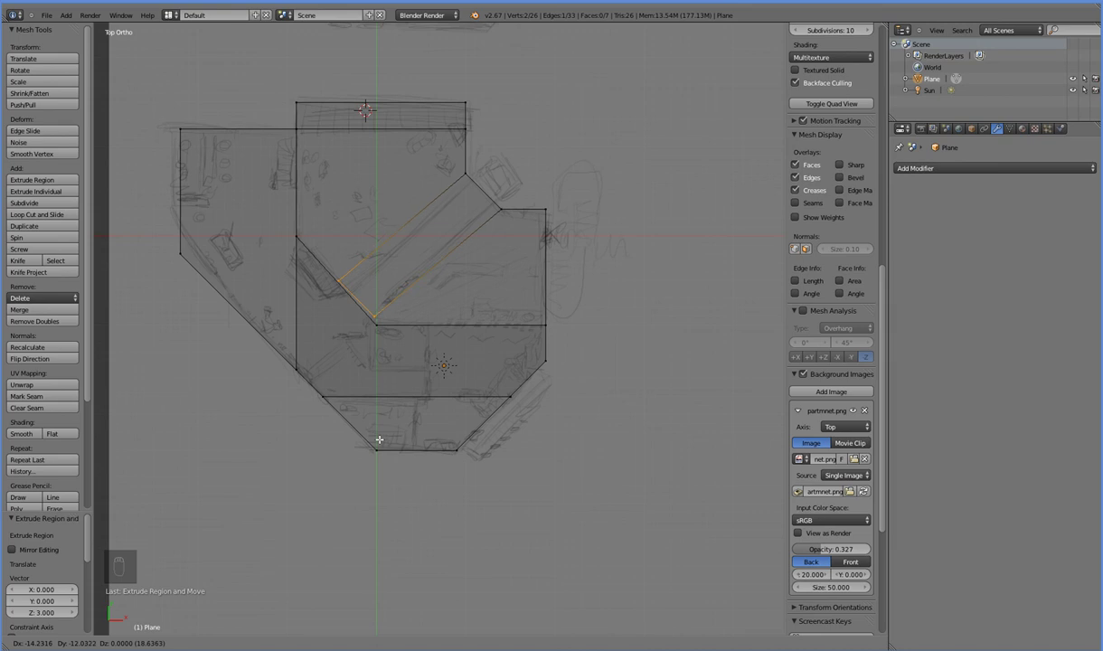
{"action": "key", "text": "ctrl+z"}
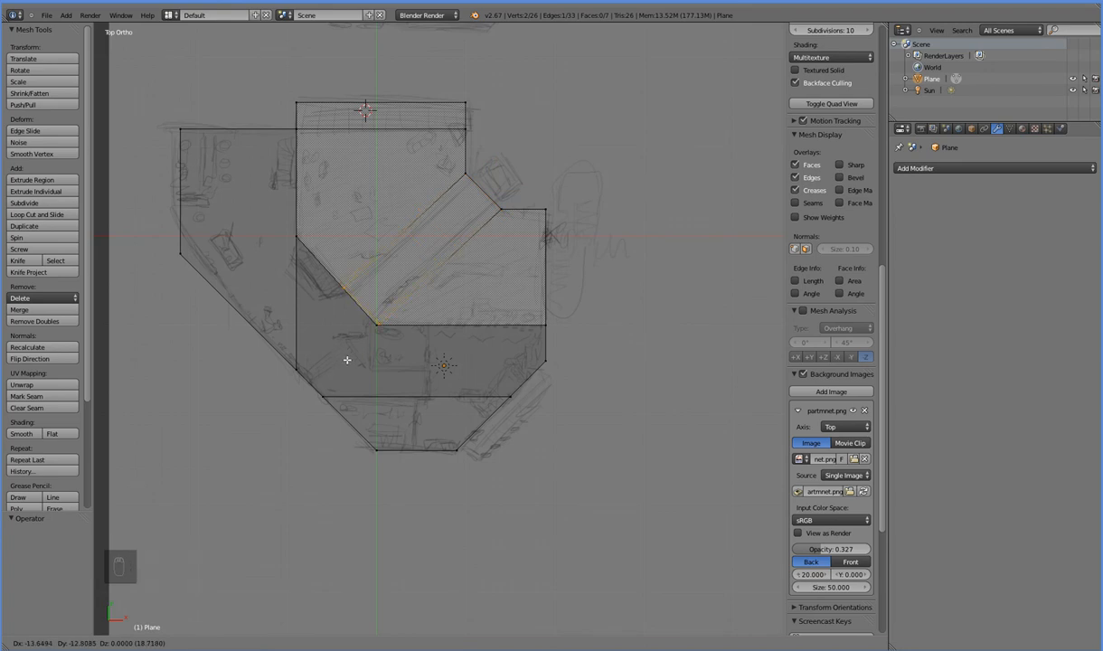
{"action": "key", "text": "ctrl+z"}
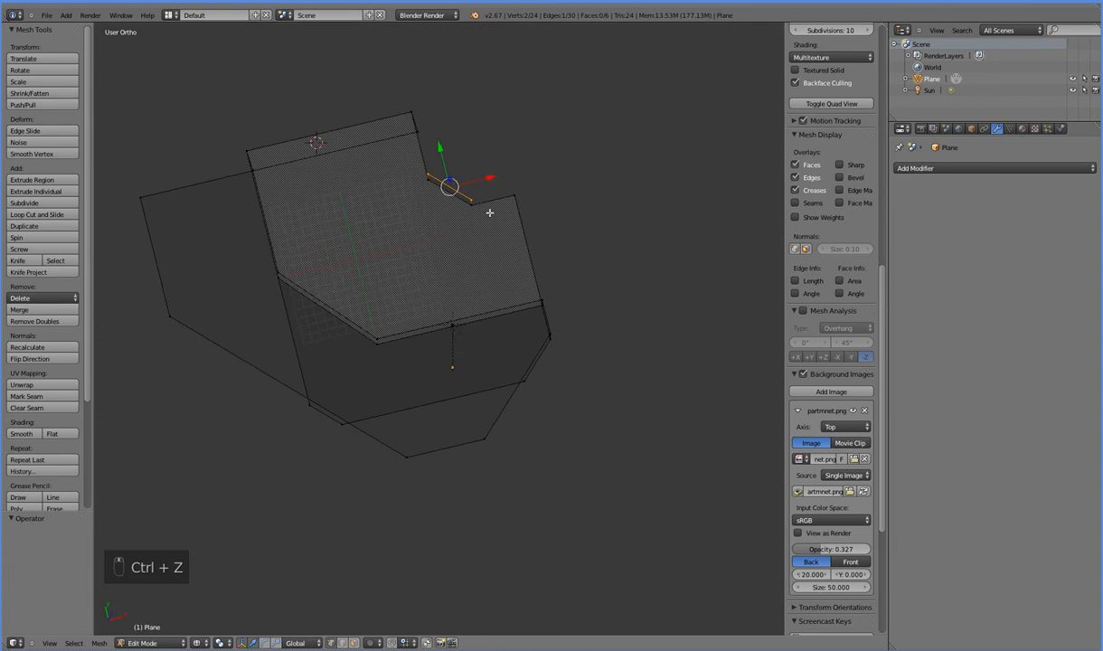
Delete the extra notch edge loop and extrude the walkway edge diagonally, about 14 left and 13 down.
{"action": "key", "text": "ctrl+r"}
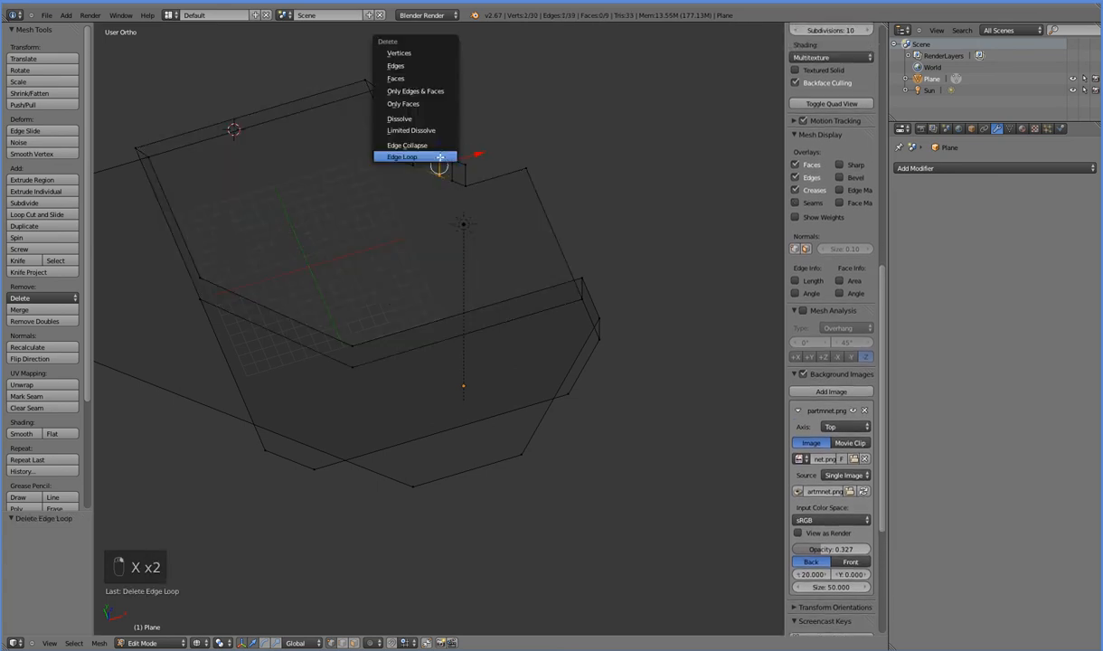
{"action": "left_click", "coordinate": [402, 157]}
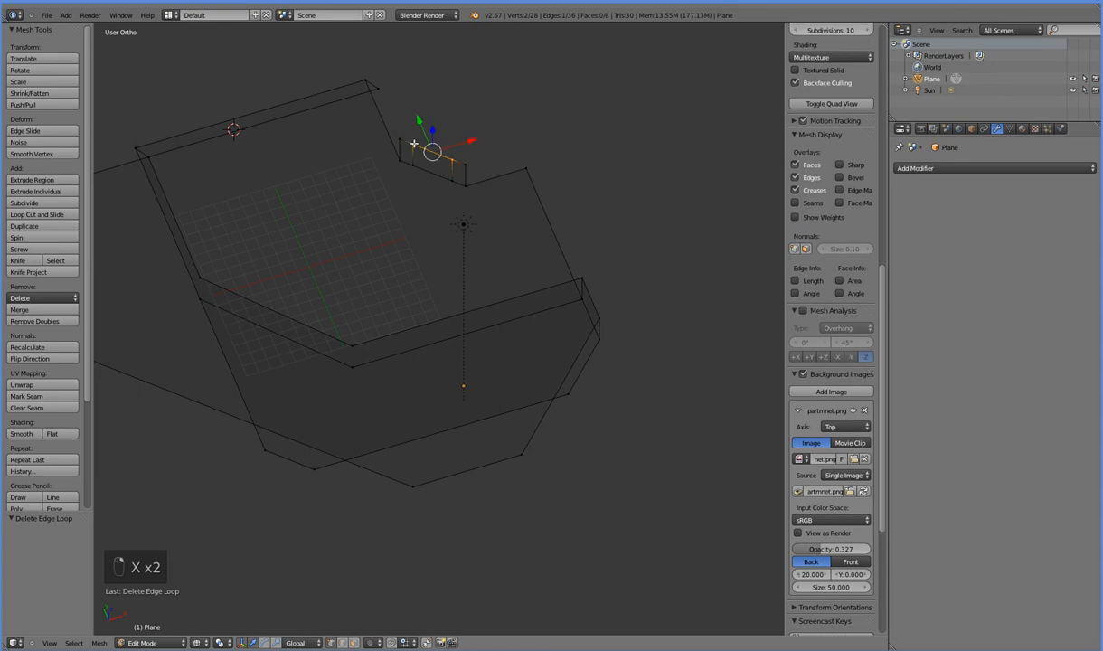
{"action": "key", "text": "numpad_7"}
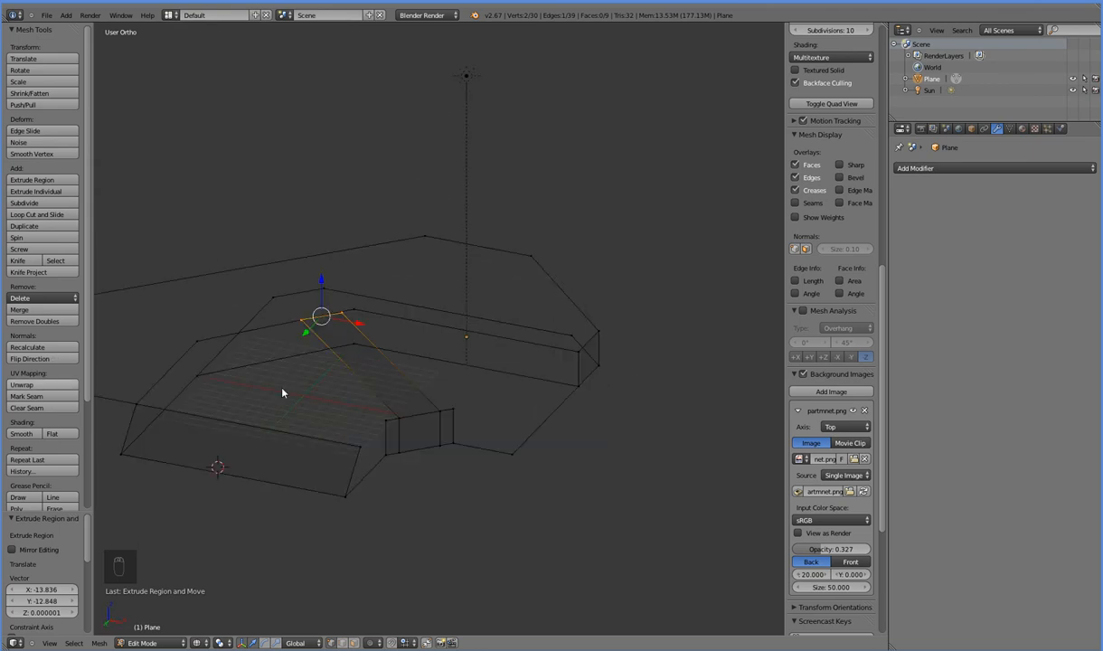
{"action": "mouse_move", "coordinate": [293, 388]}
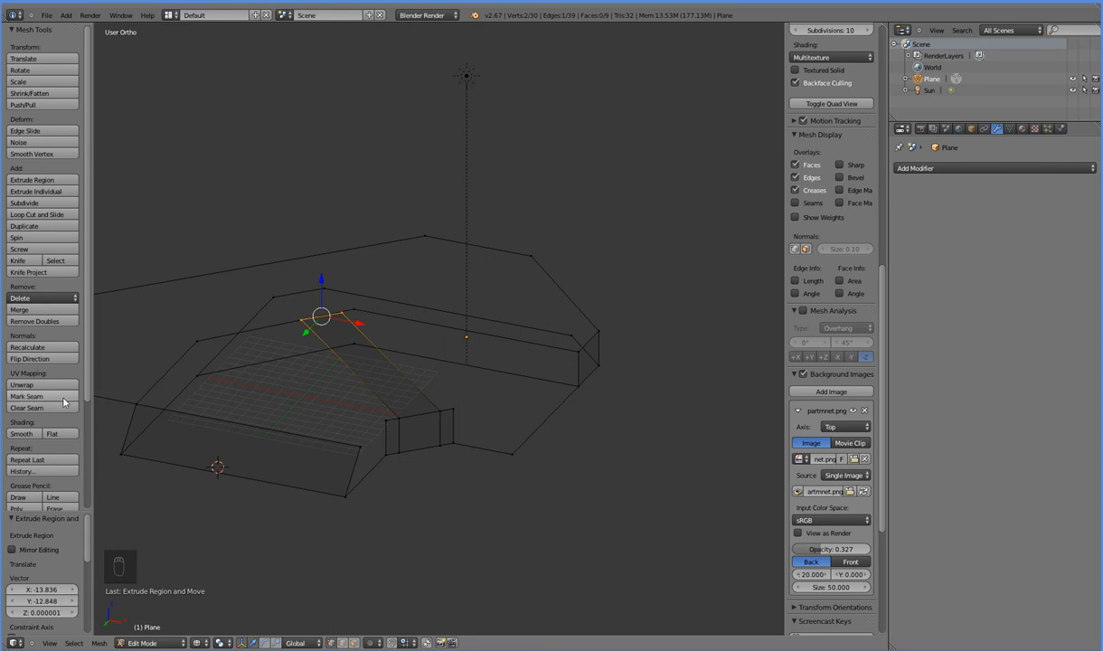
{"action": "mouse_move", "coordinate": [47, 369]}
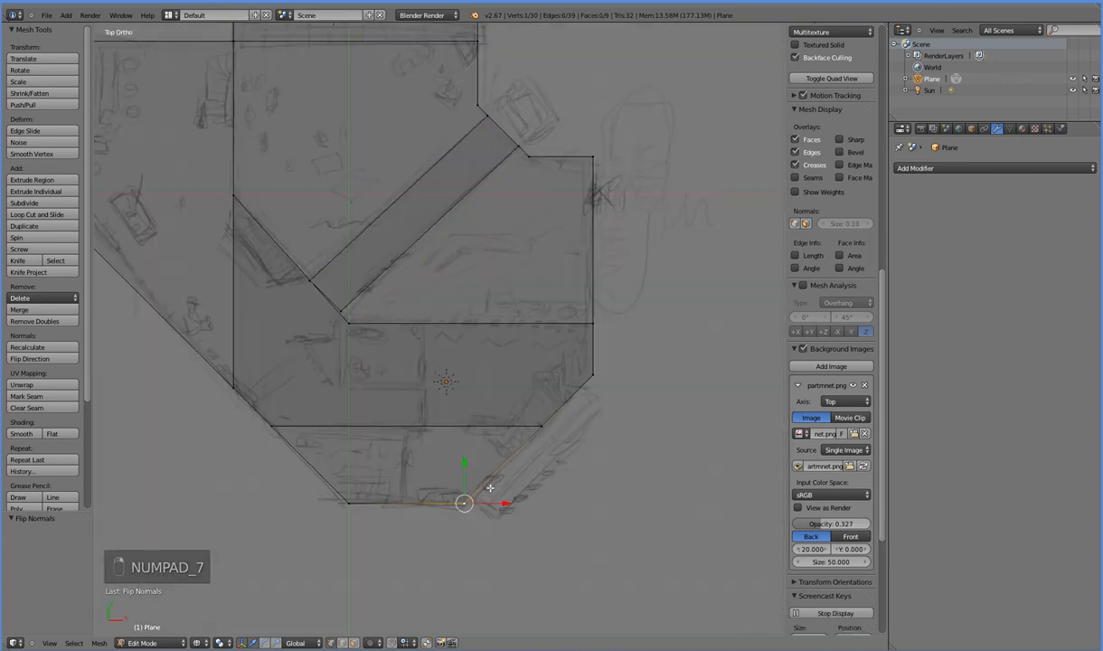
Undo the last change and extrude the lower-right diagonal edge 2 right and 2 down.
{"action": "key", "text": "ctrl+z"}
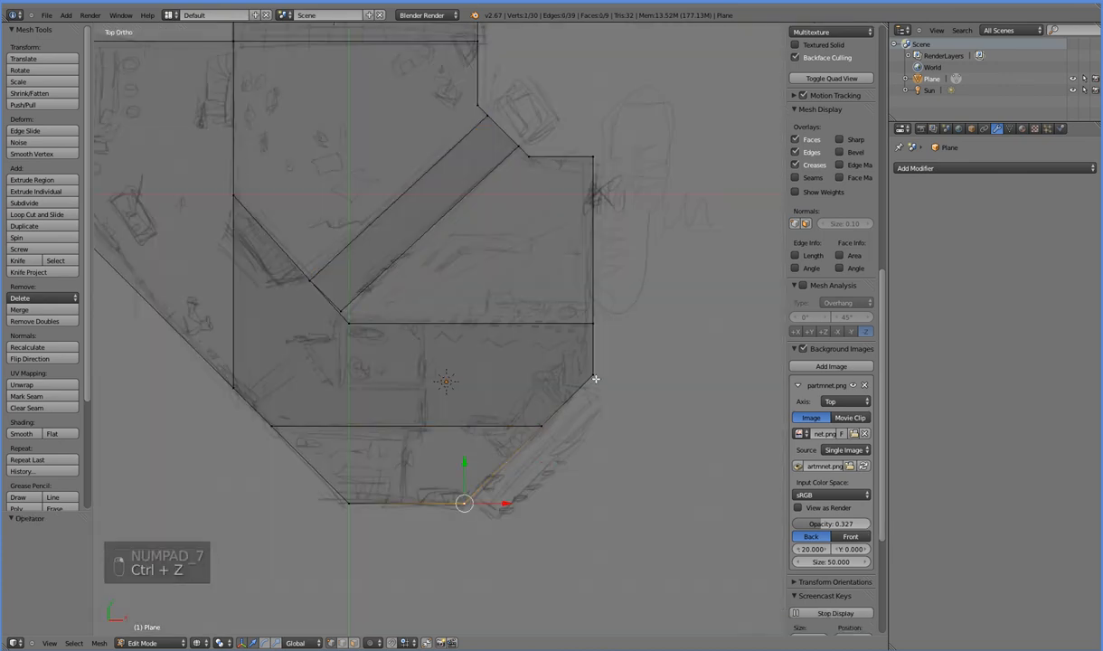
{"action": "key", "text": "ctrl+z"}
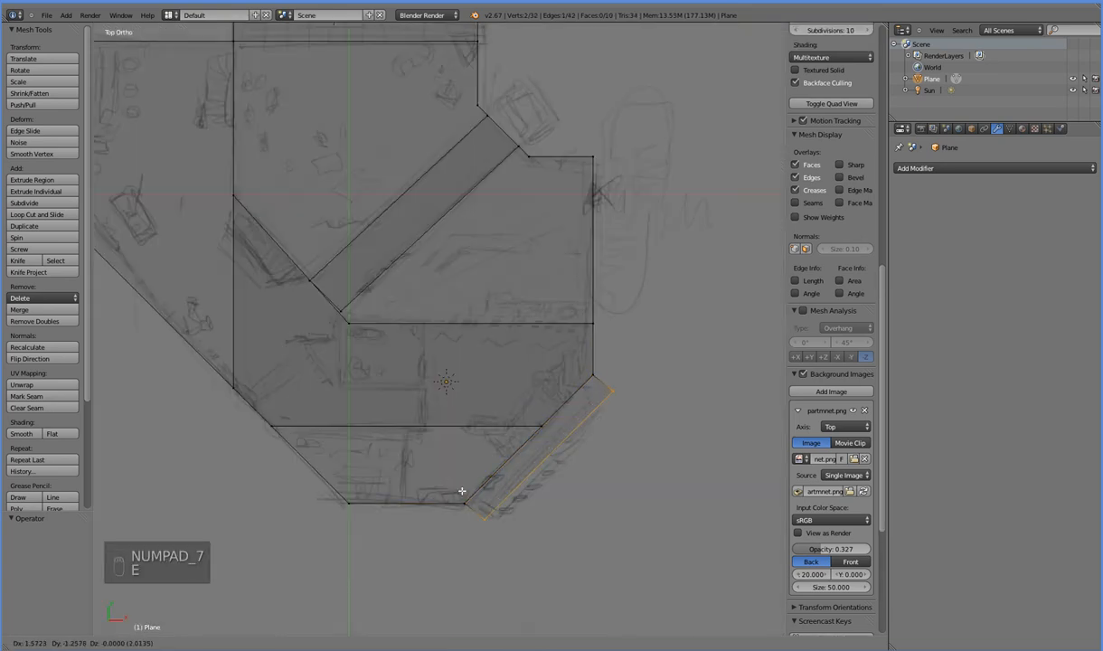
{"action": "key", "text": "E"}
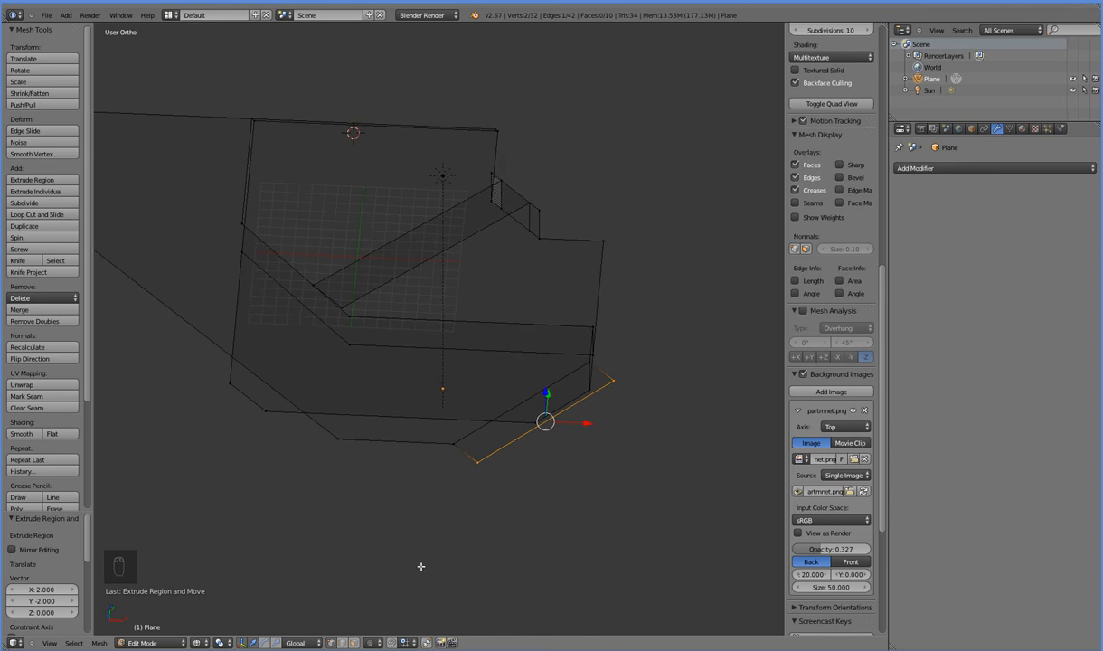
{"action": "mouse_move", "coordinate": [421, 550]}
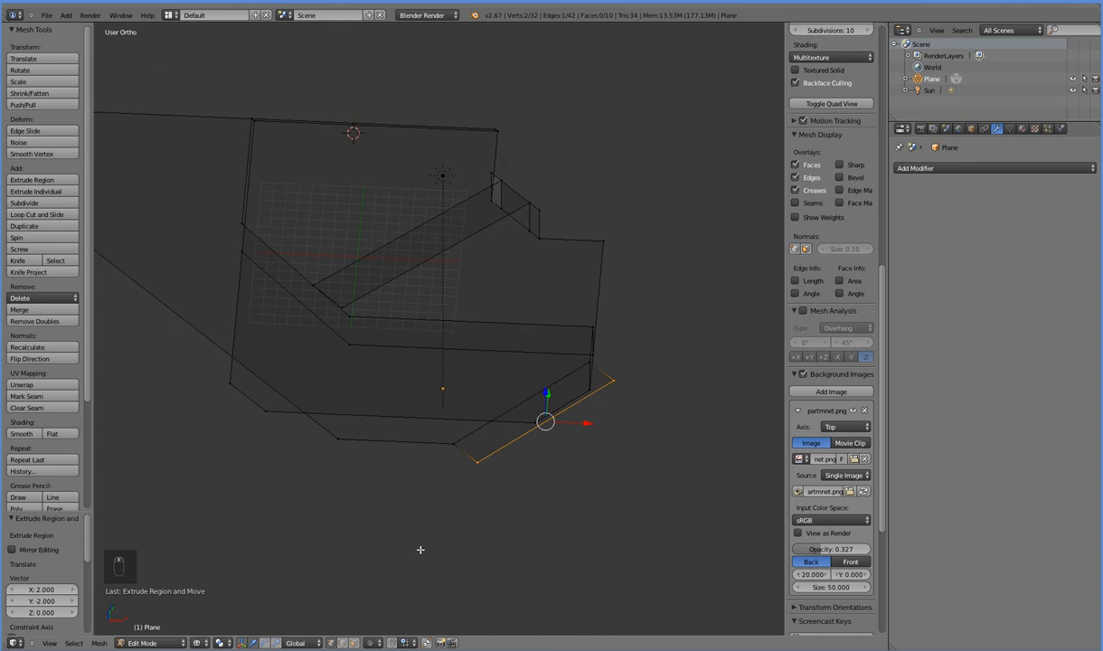